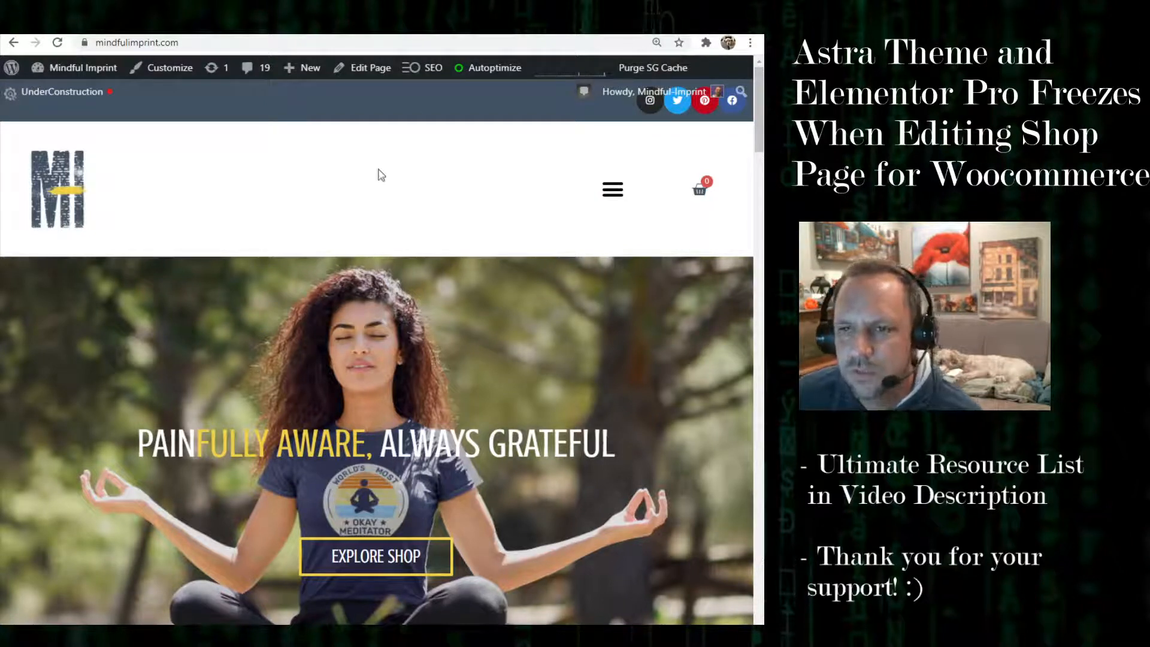
pyautogui.moveTo(334, 290)
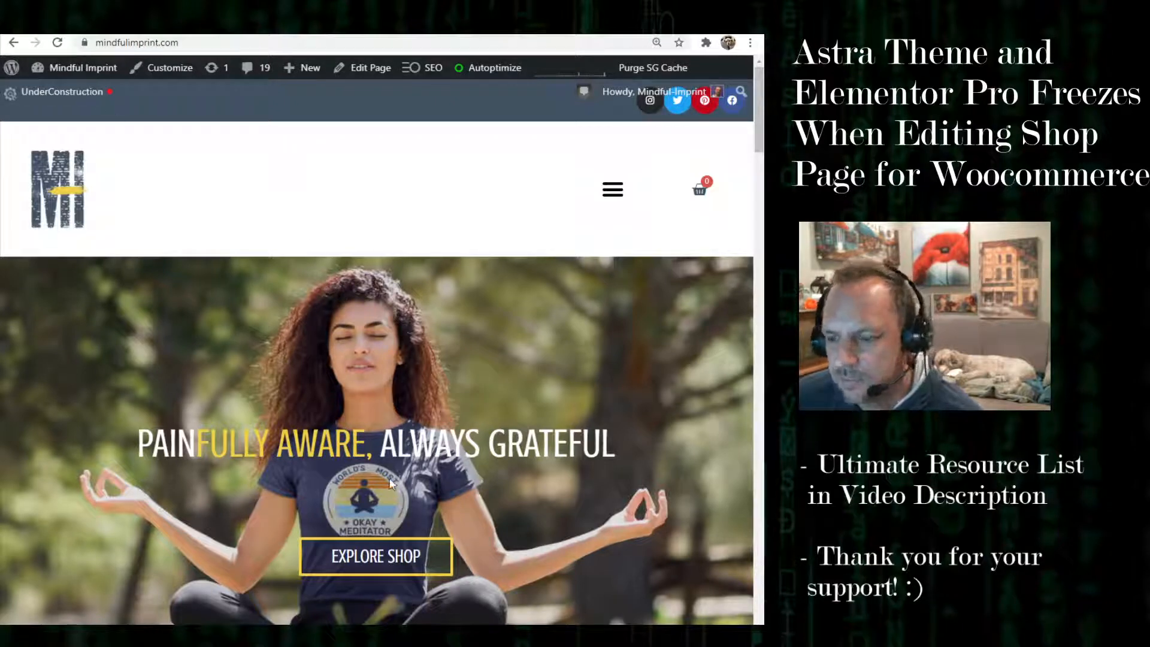
# Go to the shop page via Explore Shop and scroll through the product listings
pyautogui.click(376, 556)
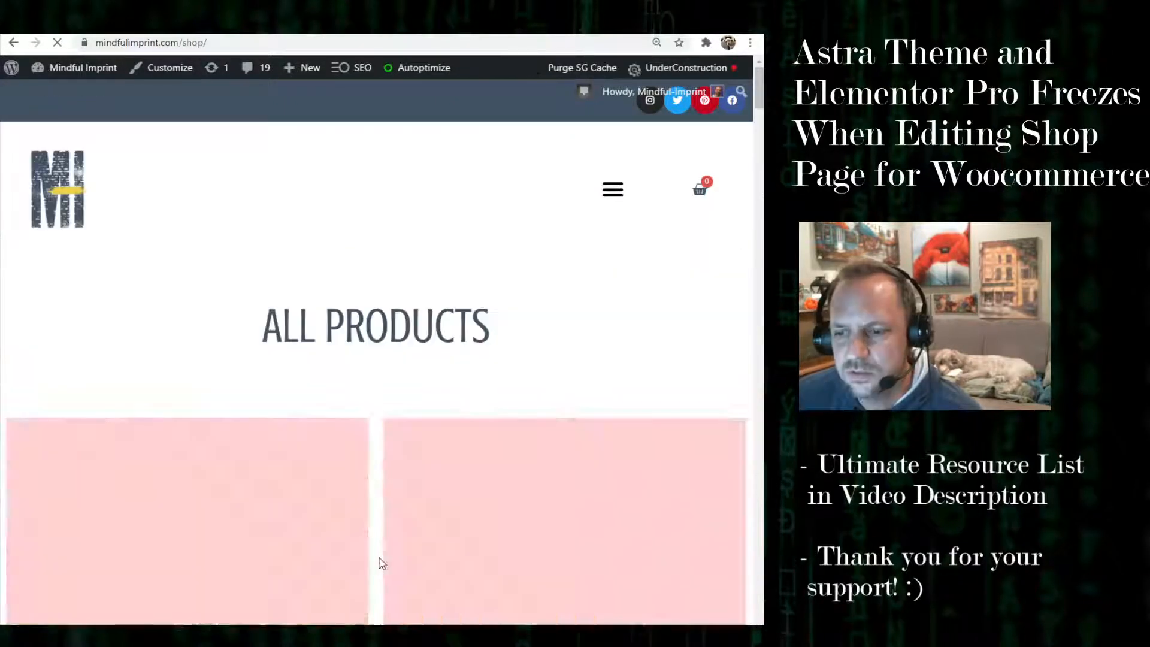
pyautogui.scroll(-3)
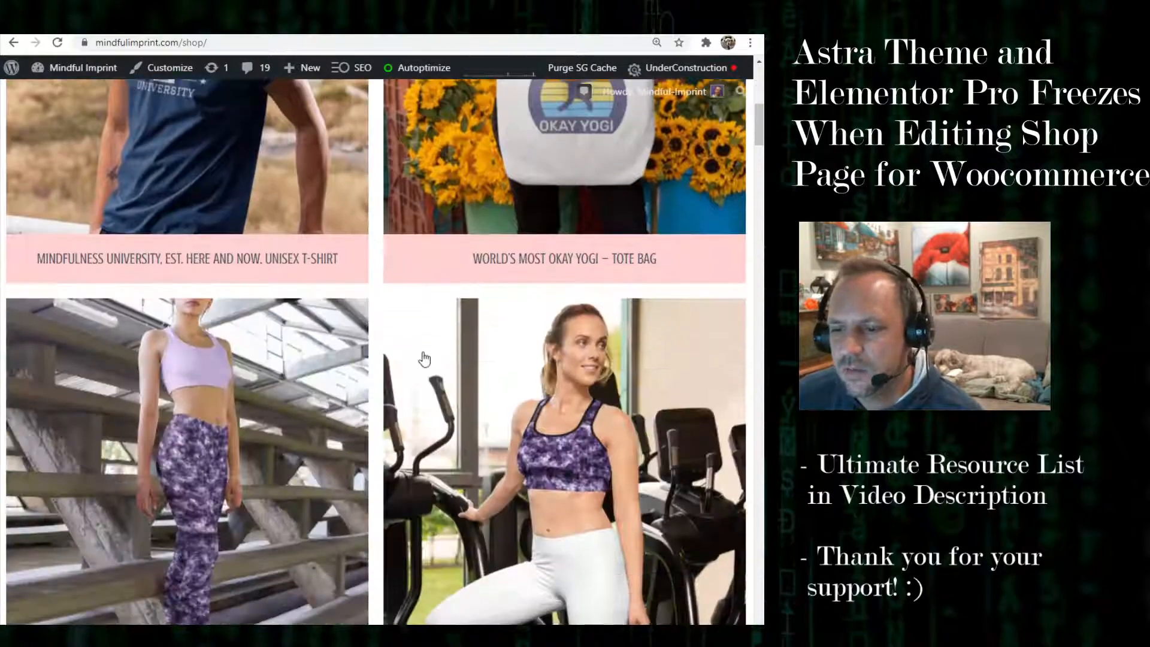
pyautogui.scroll(-3)
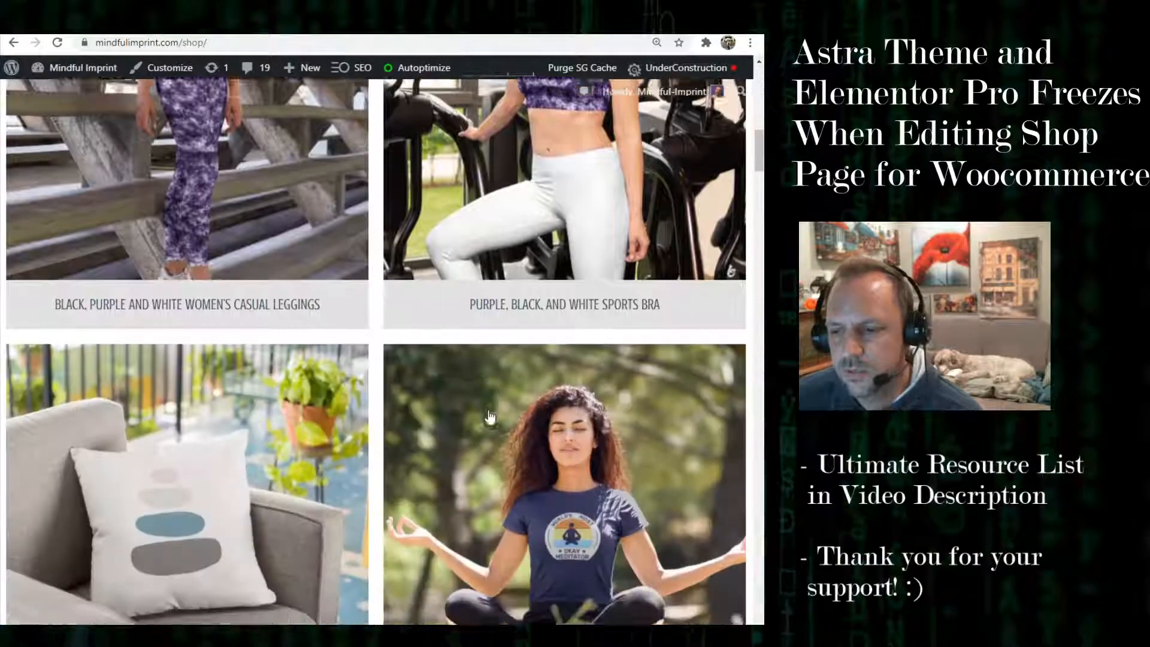
pyautogui.scroll(3)
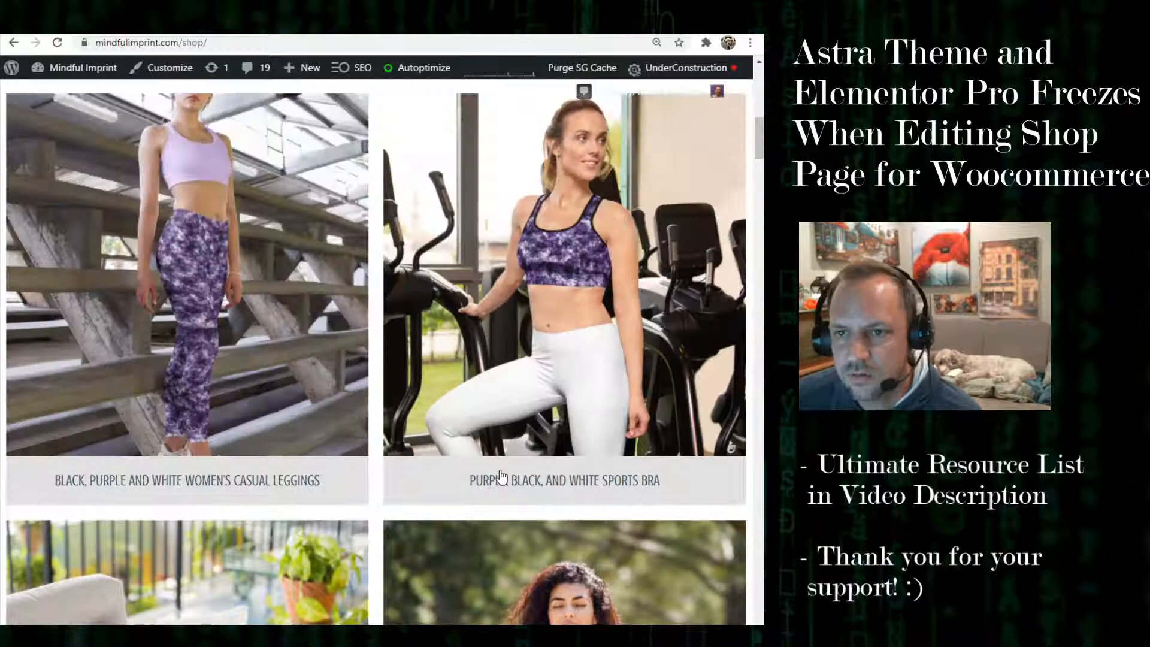
pyautogui.scroll(3)
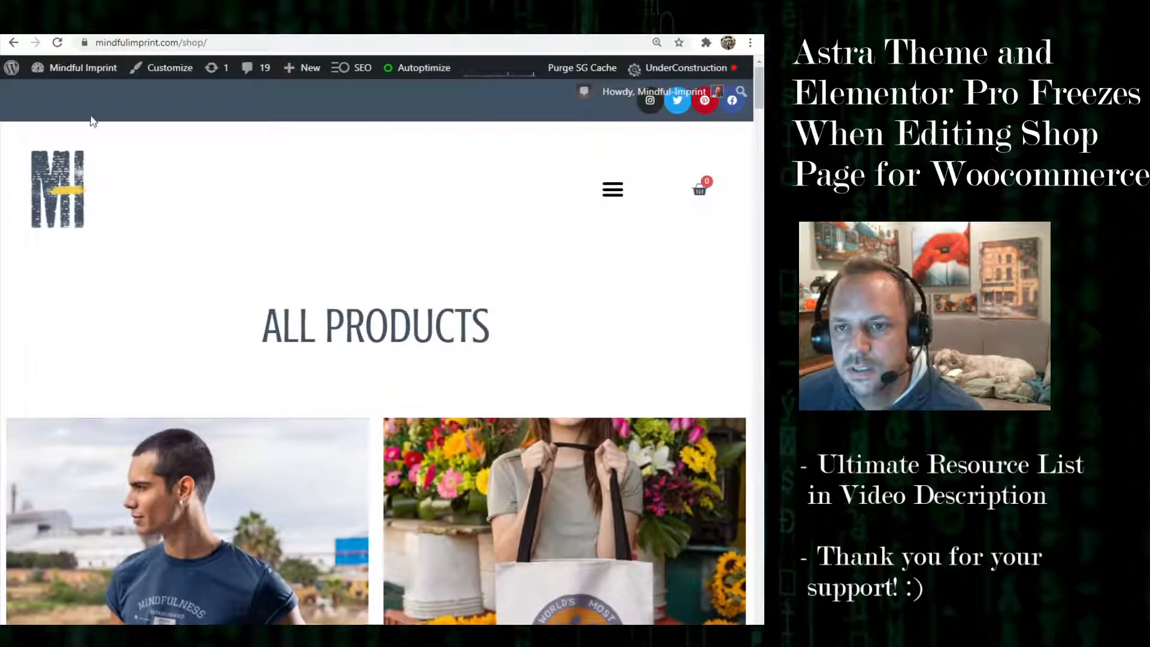
pyautogui.click(83, 67)
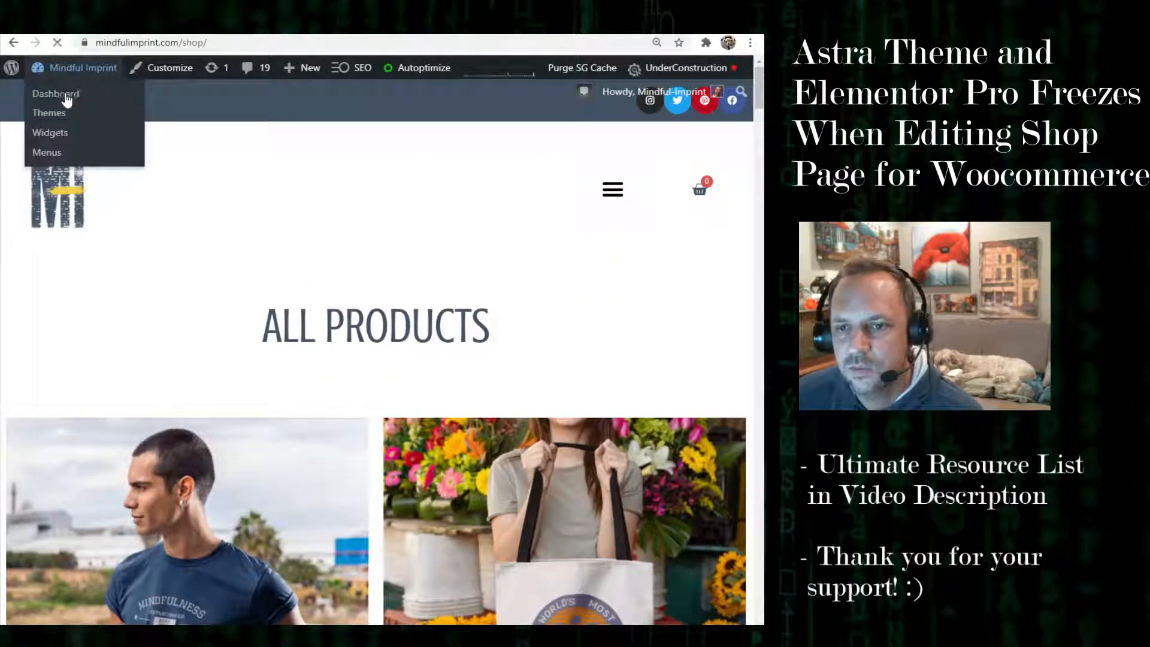
# From the dashboard, show Pages > All Pages and scroll to the shop page row
pyautogui.click(57, 93)
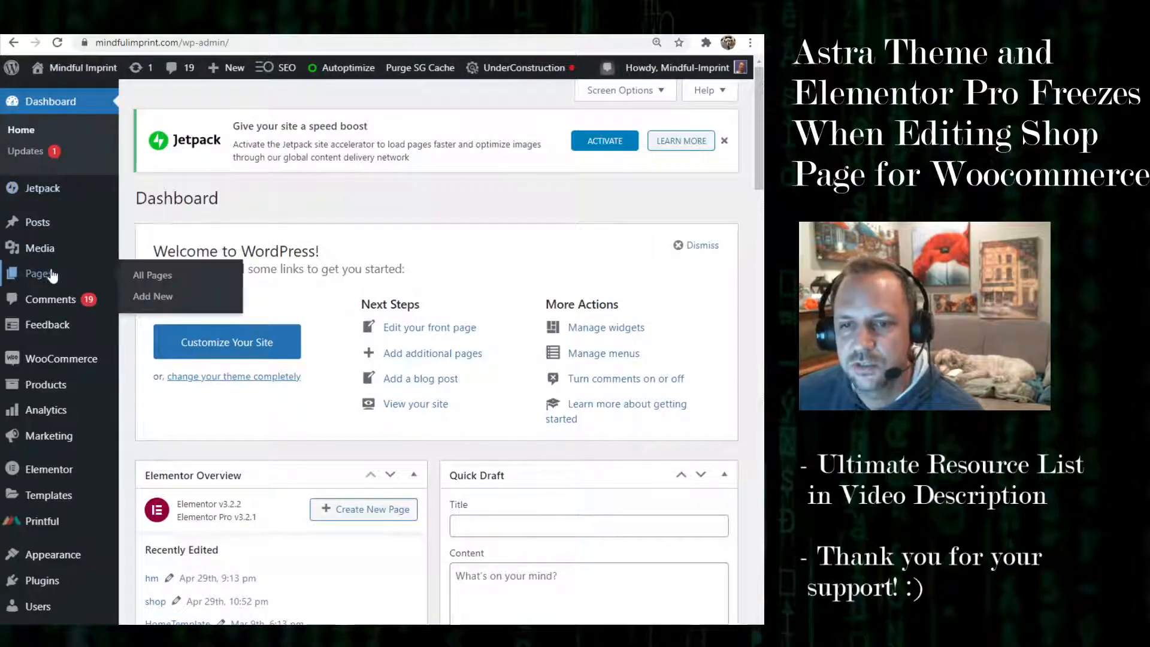
pyautogui.click(152, 276)
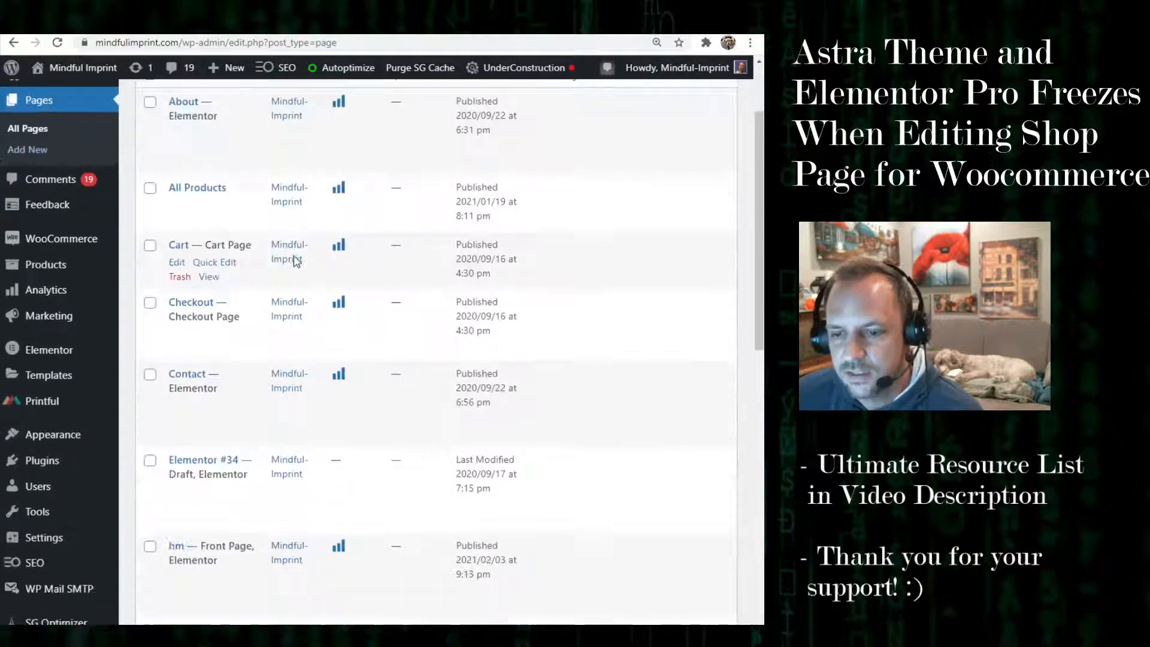
pyautogui.scroll(-3)
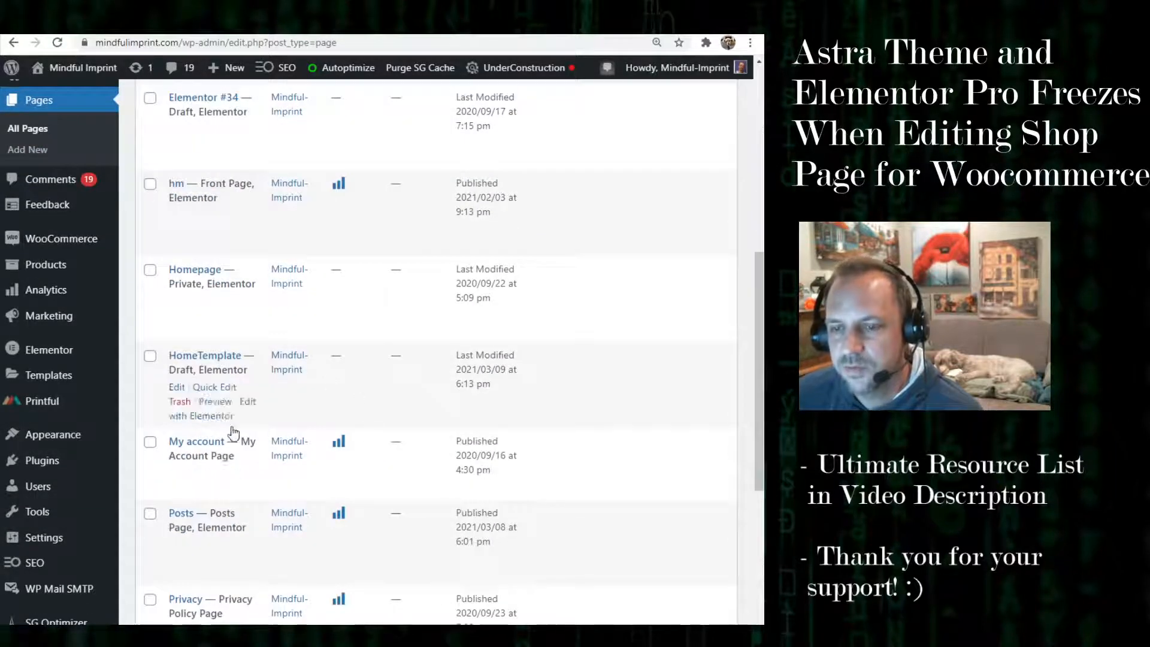
pyautogui.scroll(-3)
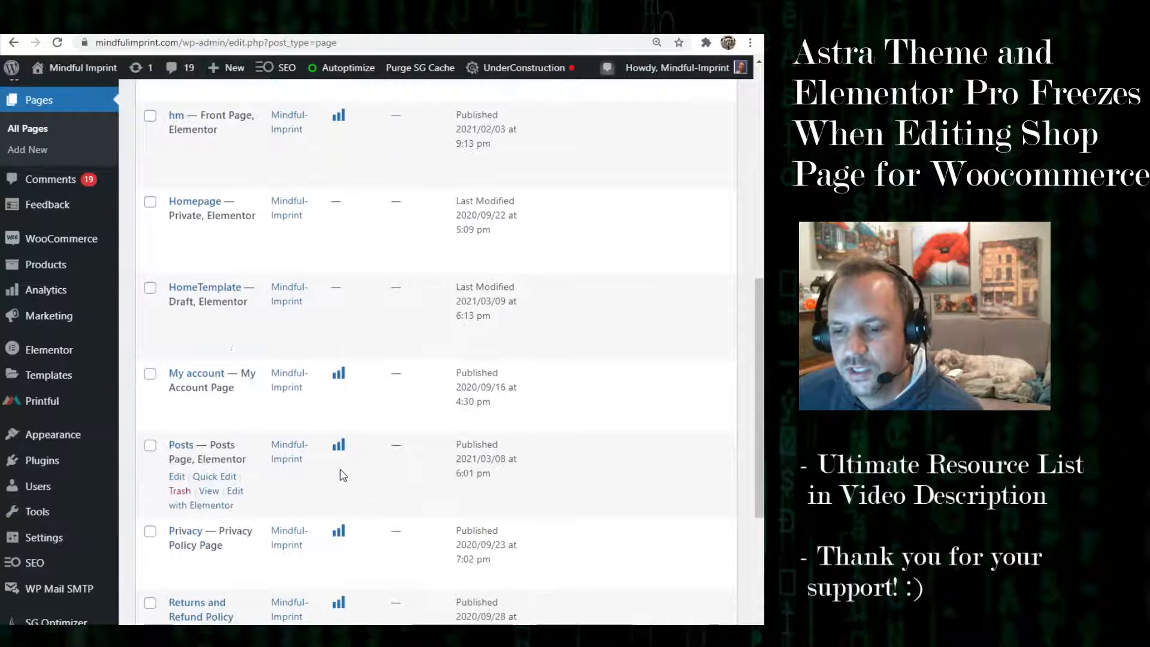
pyautogui.moveTo(254, 498)
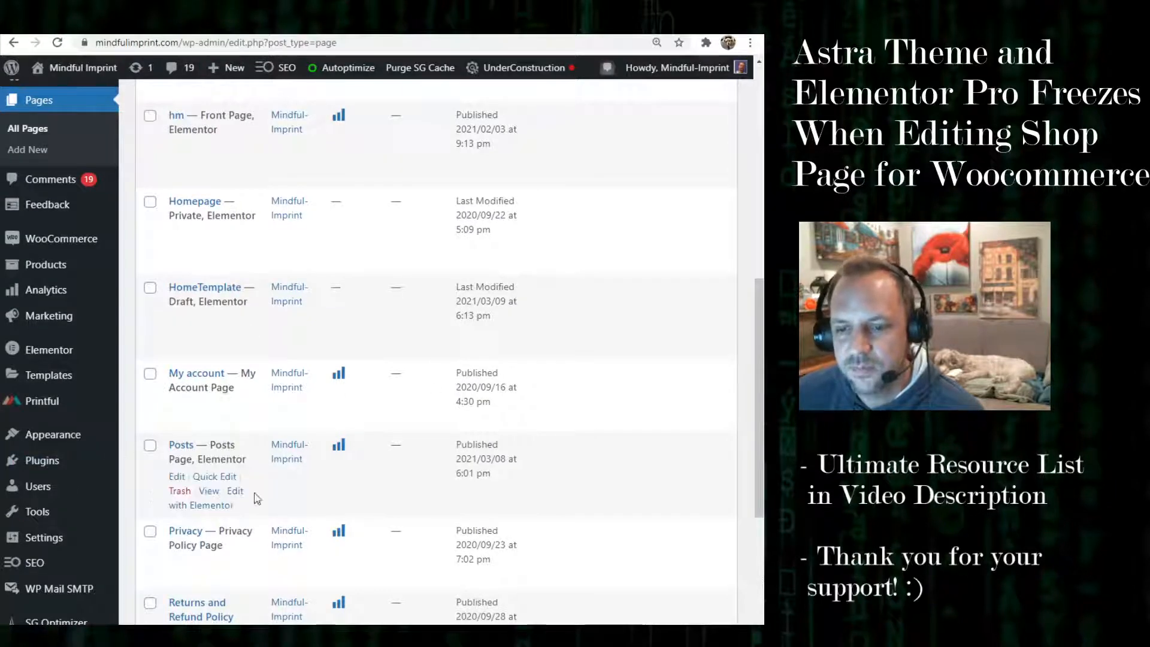
pyautogui.scroll(-3)
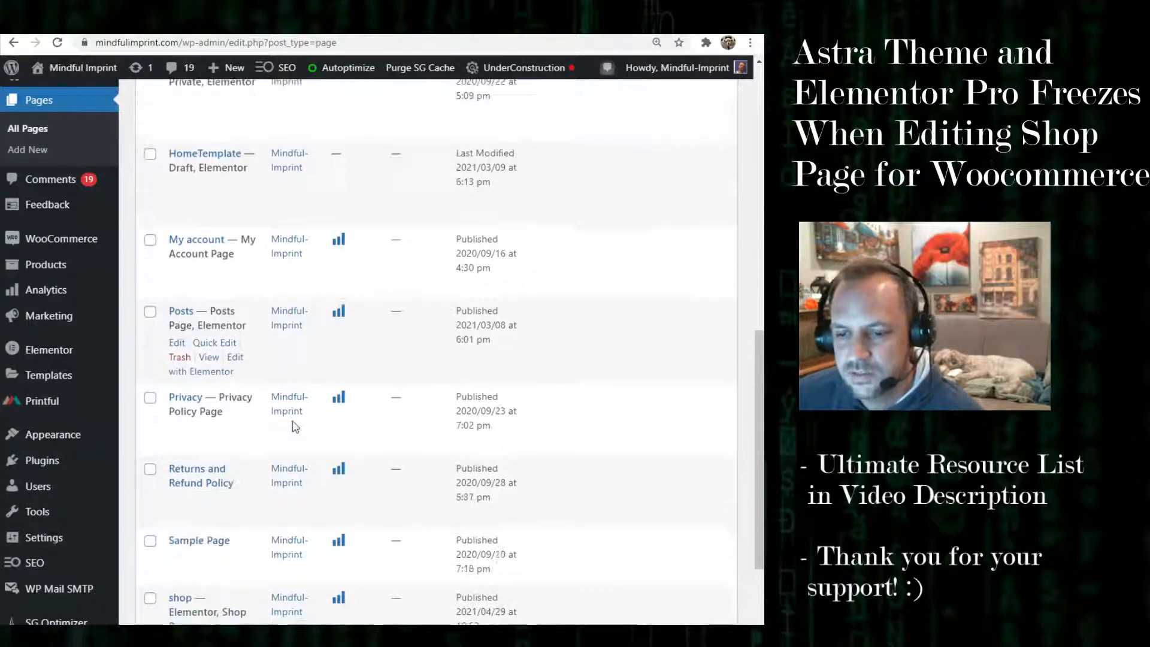
pyautogui.scroll(-3)
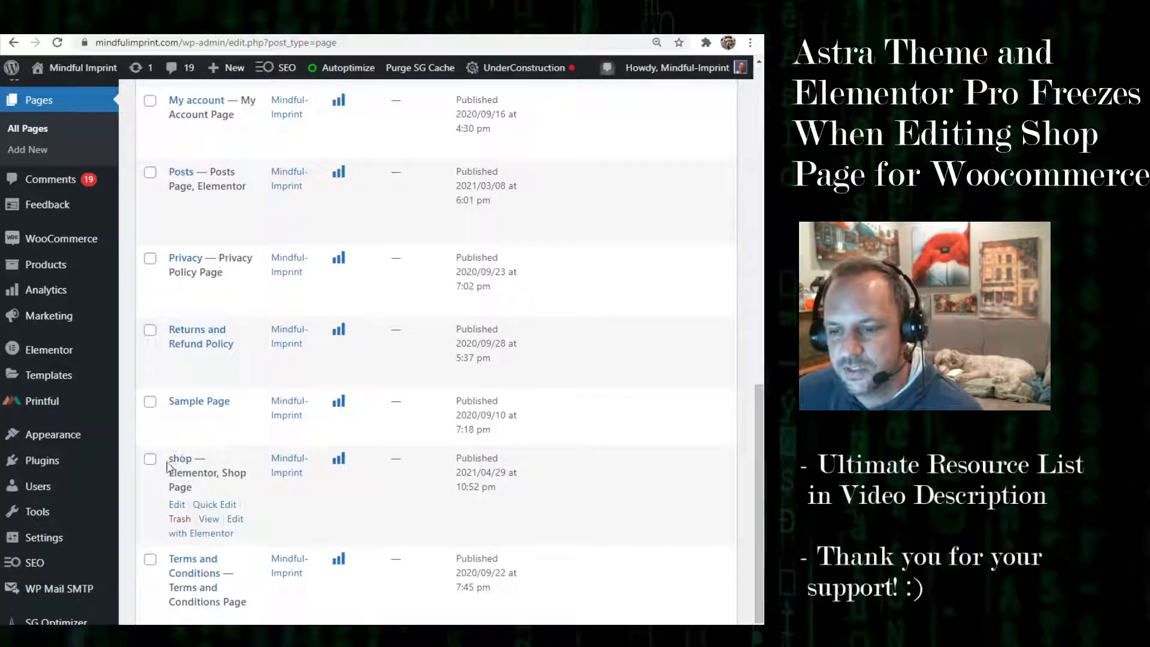
pyautogui.moveTo(255, 534)
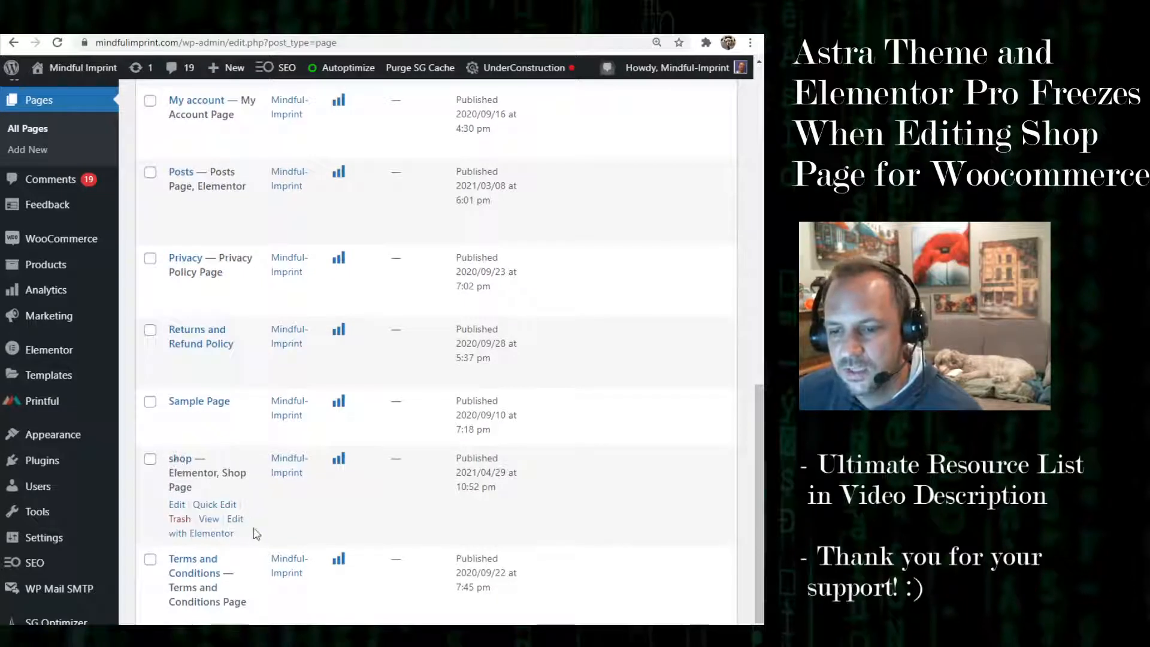
pyautogui.click(200, 526)
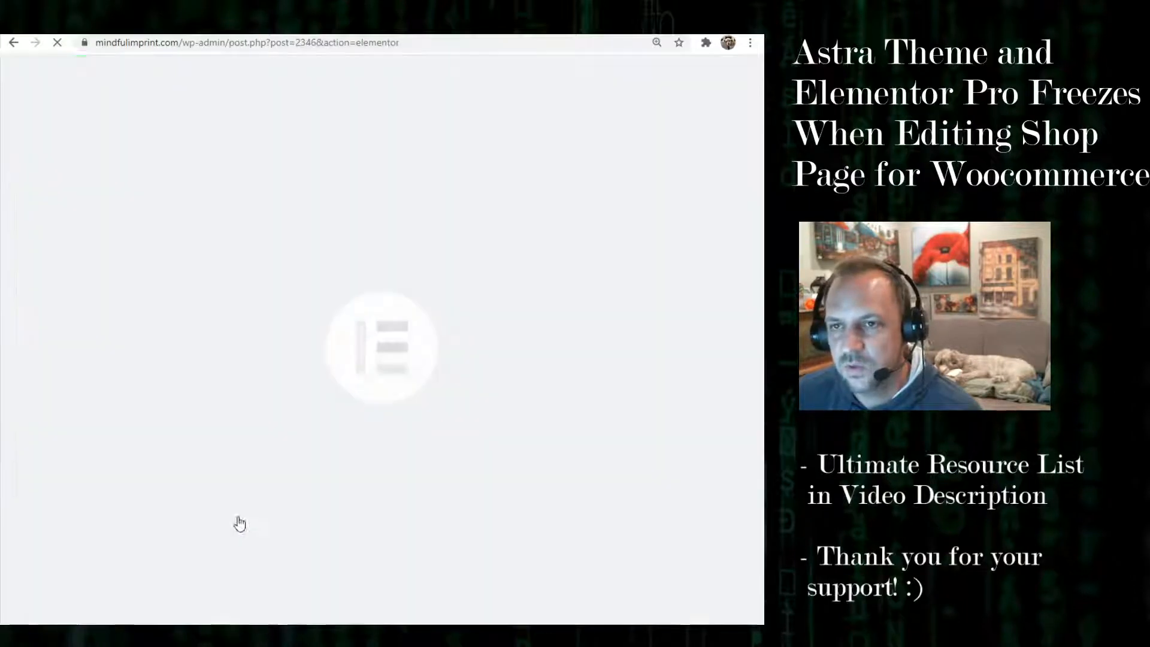
pyautogui.moveTo(308, 329)
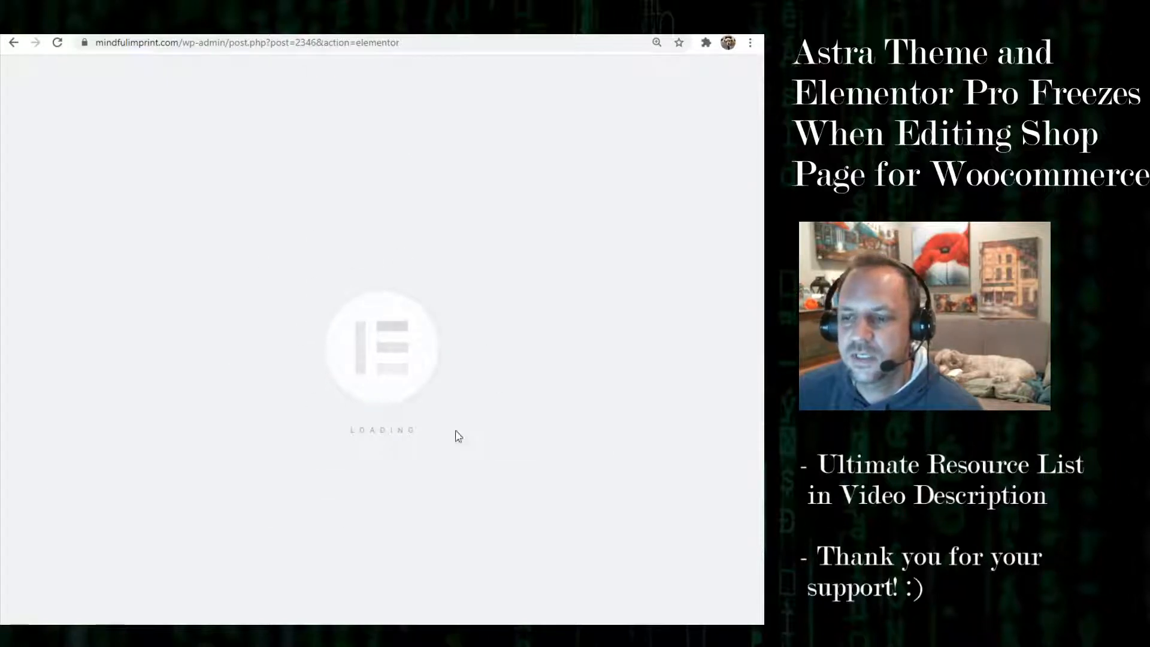
pyautogui.moveTo(370, 309)
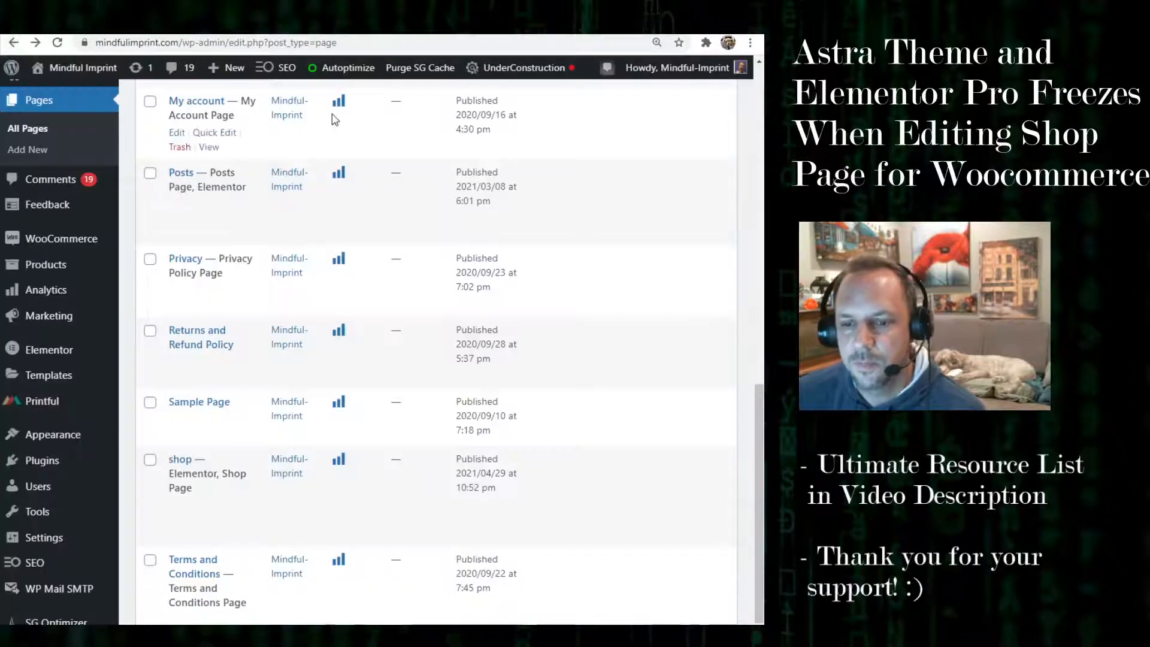
pyautogui.moveTo(348, 349)
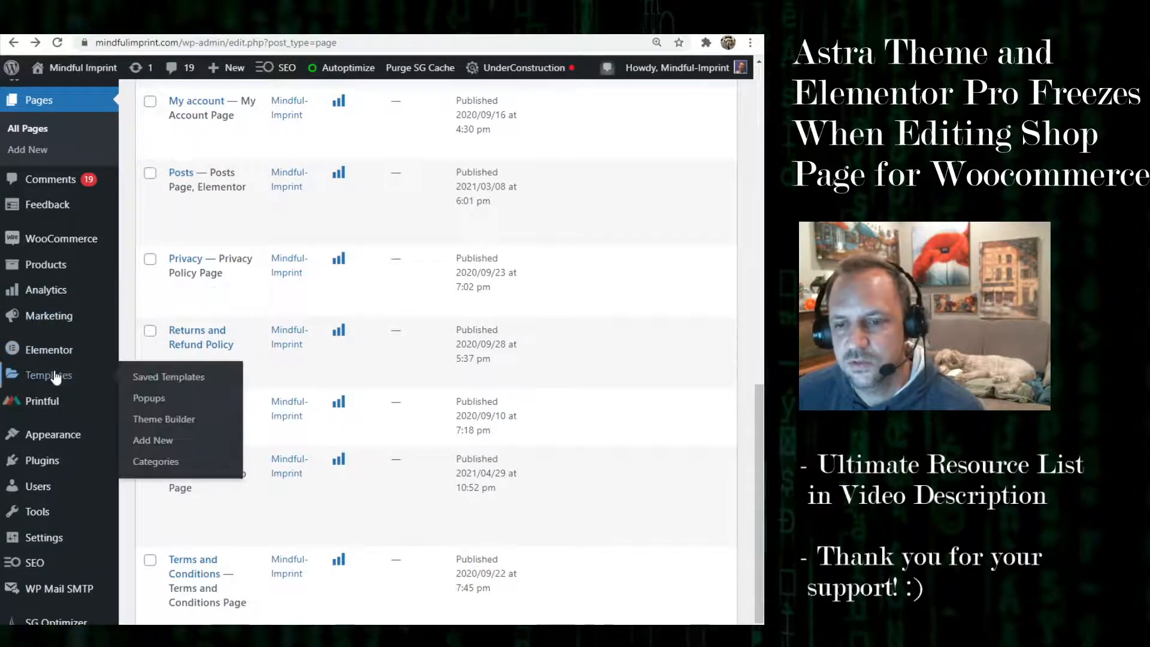
# Show Templates > Saved Templates, then the Theme Builder template list
pyautogui.click(168, 376)
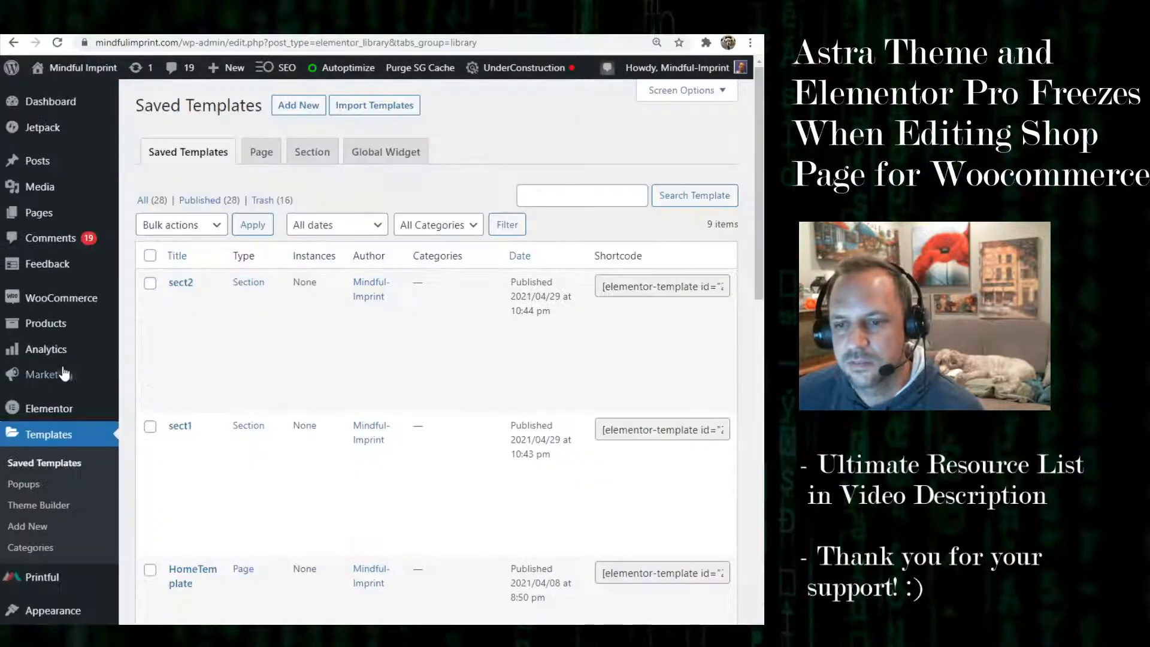
pyautogui.moveTo(44, 491)
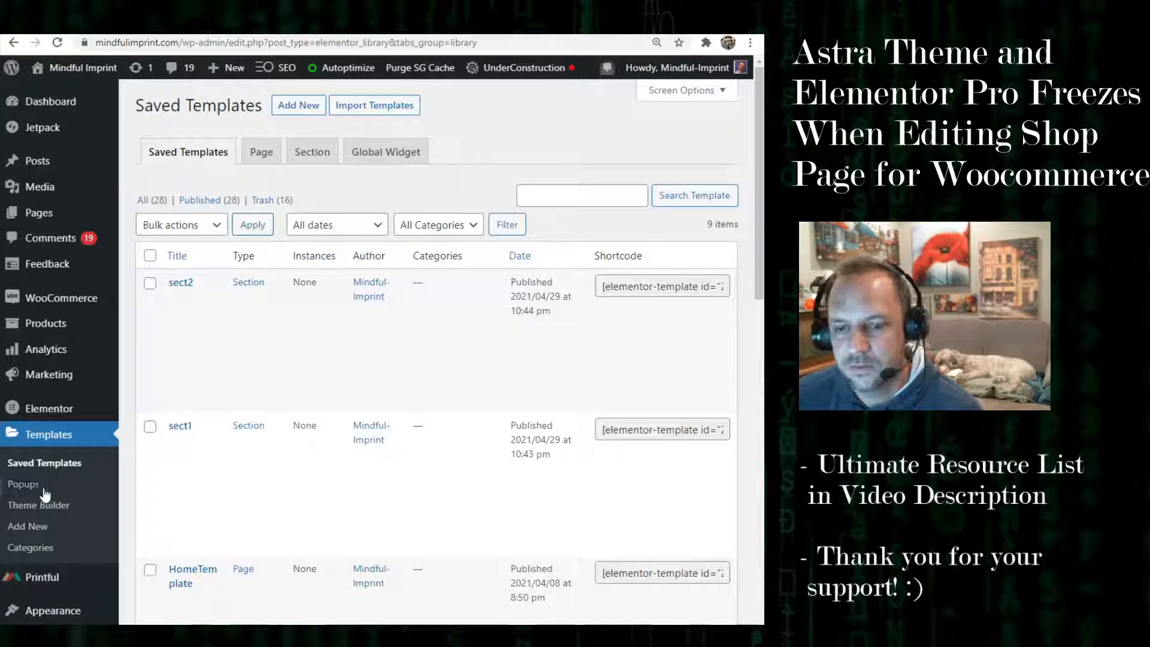
pyautogui.click(39, 505)
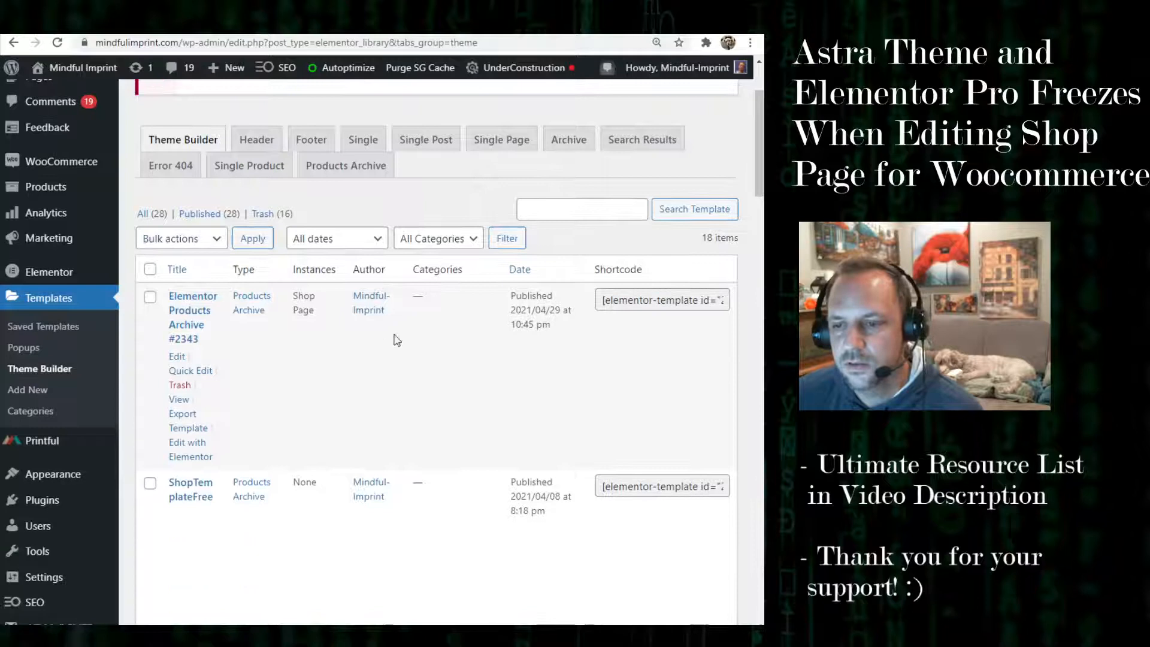
pyautogui.moveTo(367, 269)
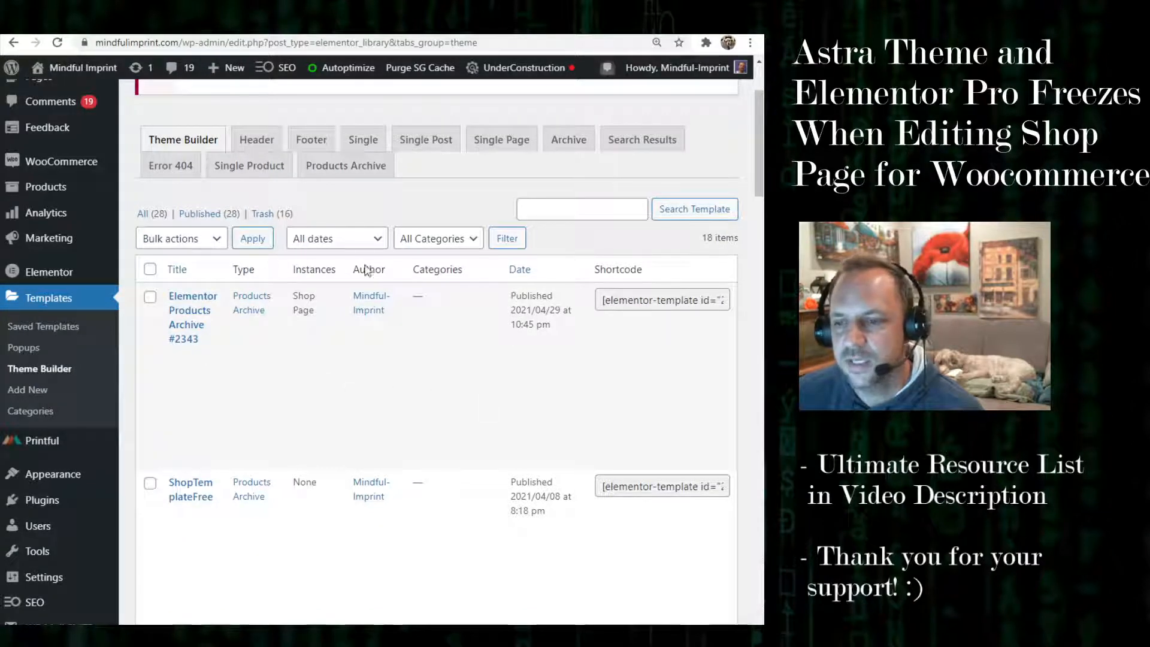
pyautogui.moveTo(193, 316)
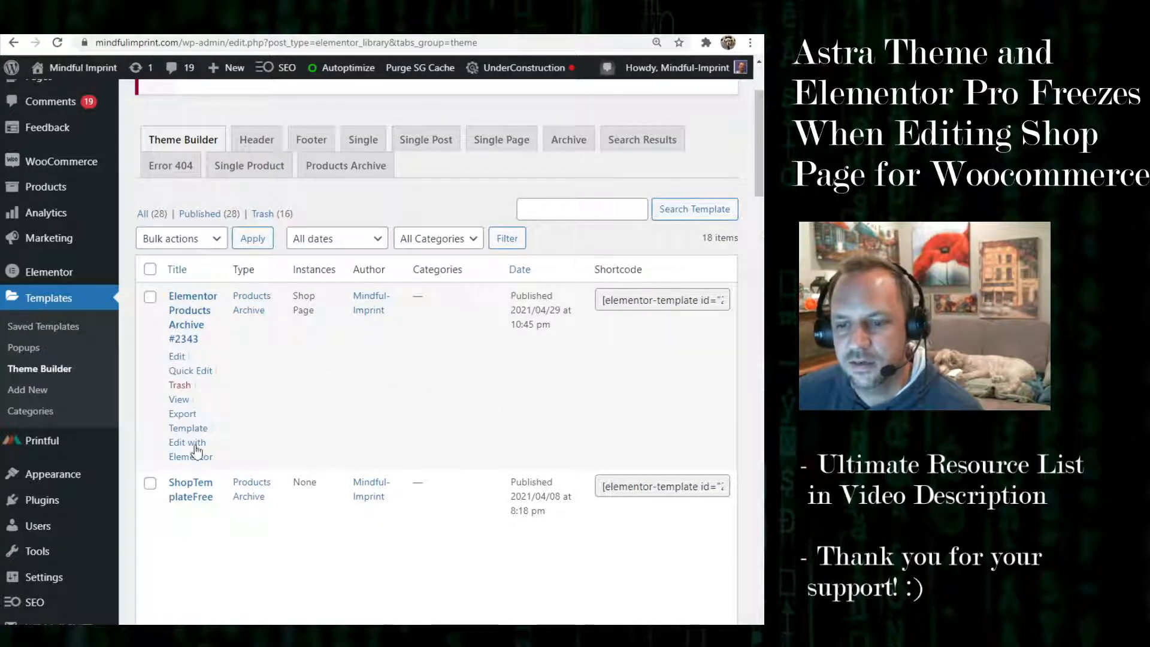
# Edit Elementor Products Archive #2343 in Elementor and scroll its All Products canvas
pyautogui.click(190, 449)
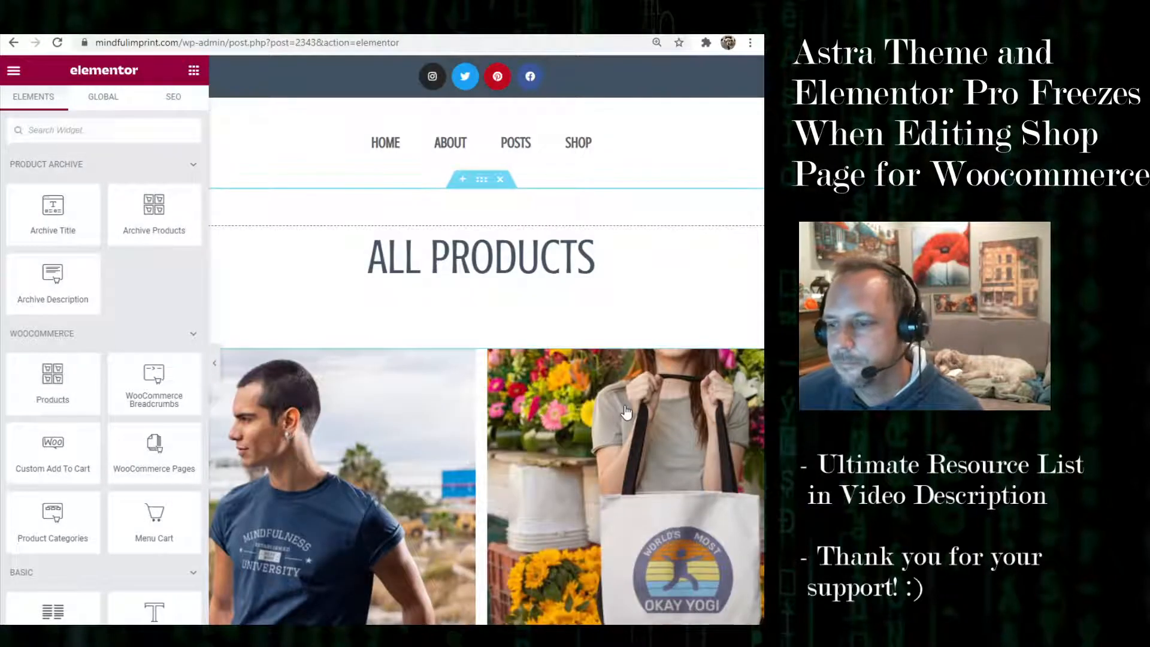
pyautogui.scroll(-3)
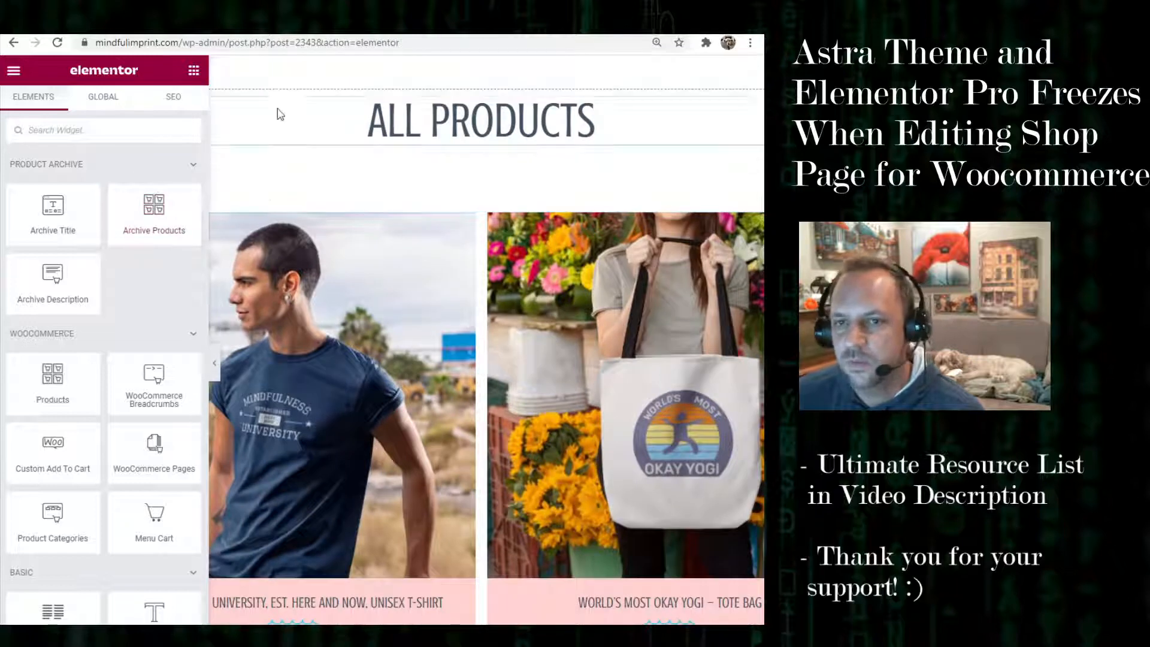
pyautogui.click(13, 70)
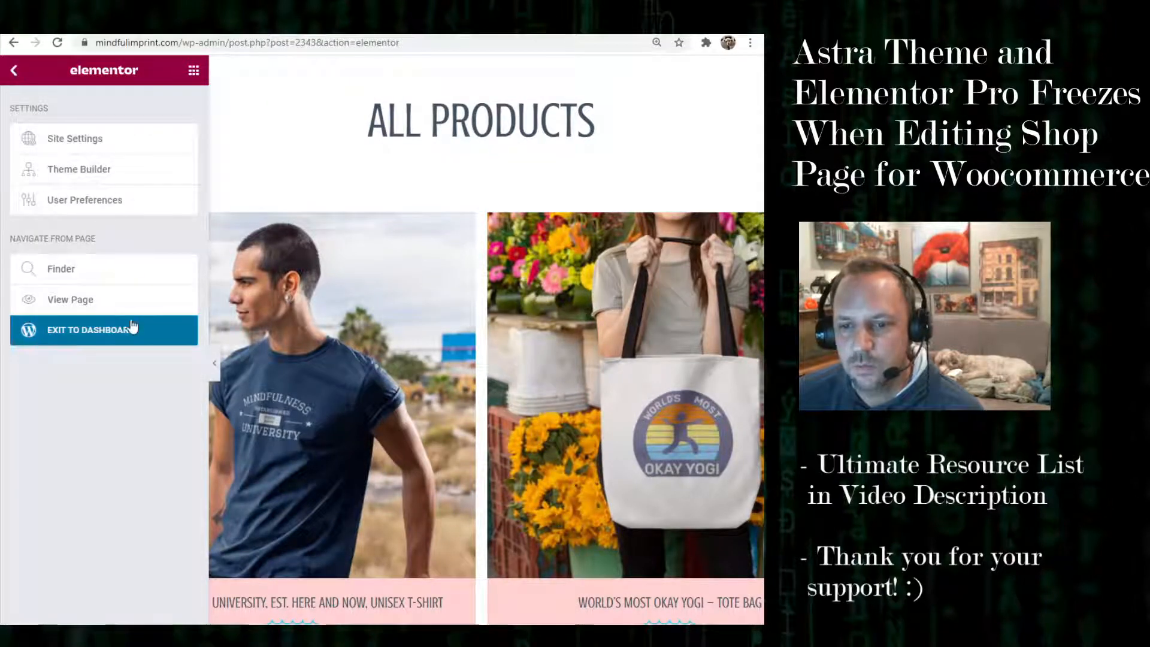
# Exit the editor, review the Shop page setting under WooCommerce Products, then go to product permalinks
pyautogui.click(87, 330)
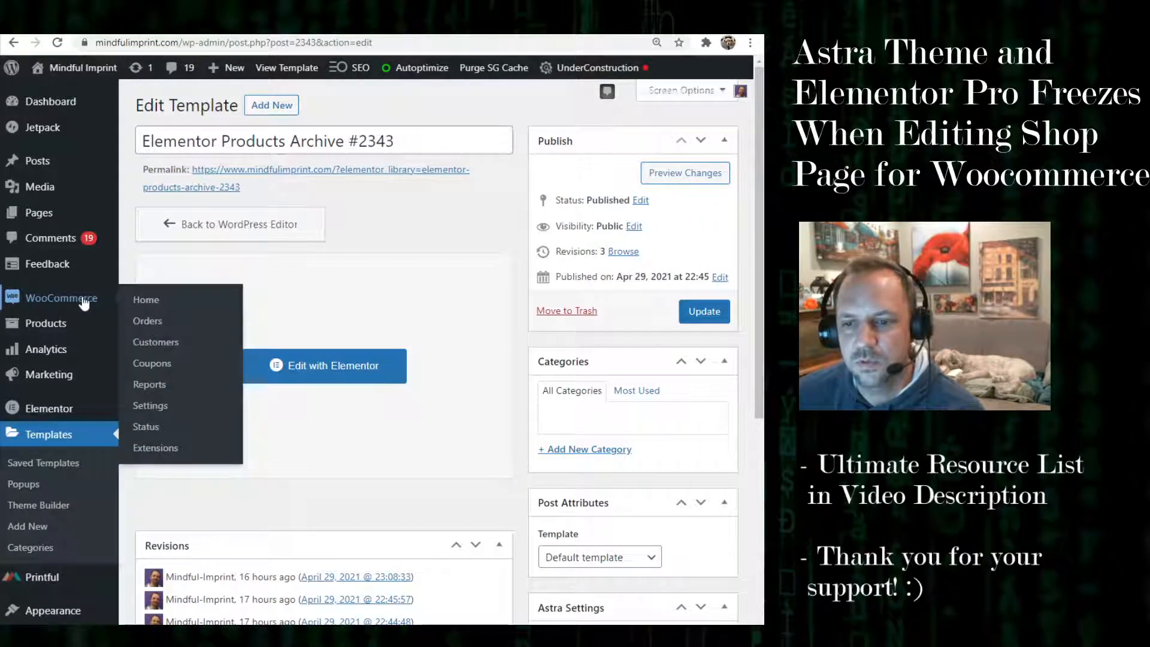
pyautogui.click(150, 405)
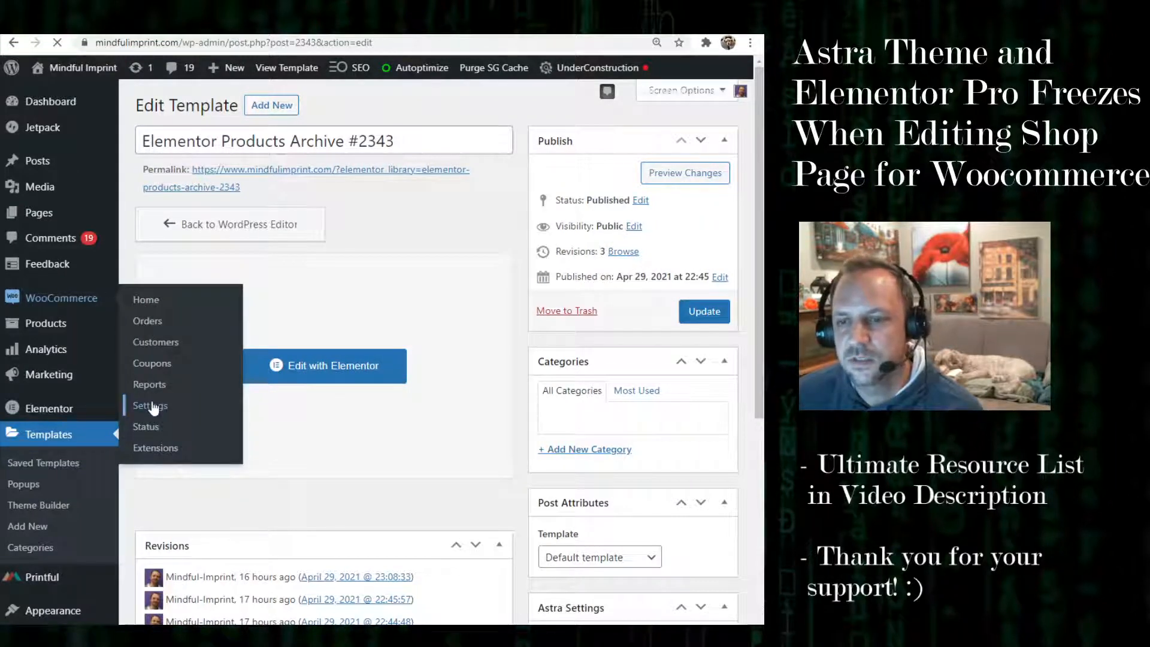
pyautogui.click(148, 406)
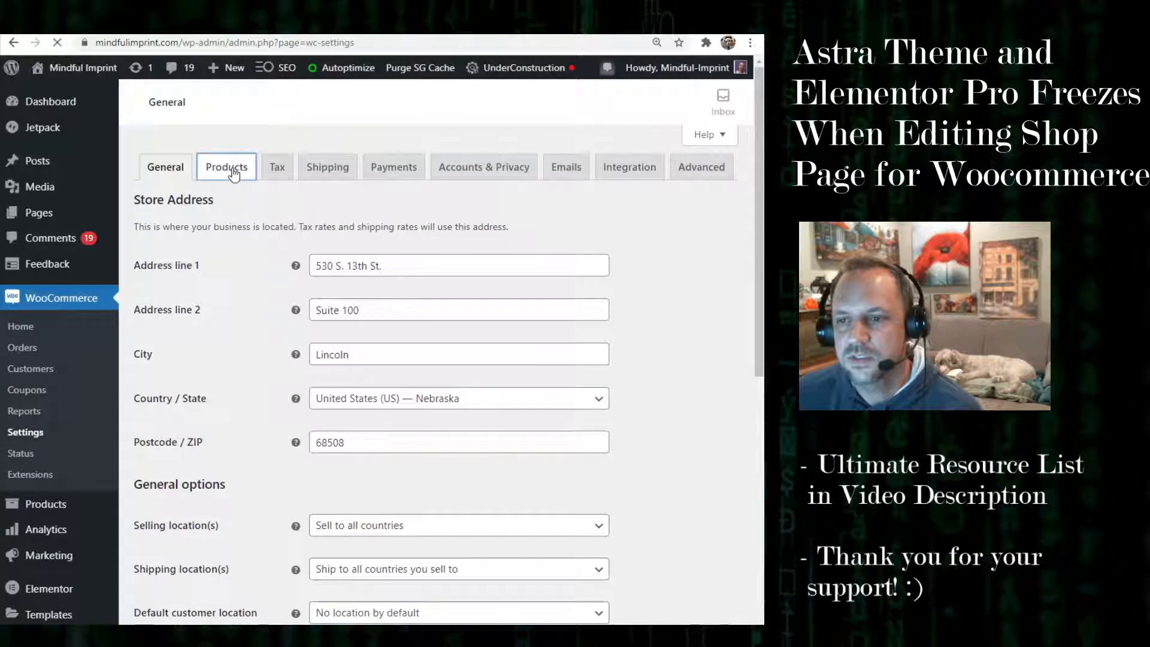
pyautogui.click(227, 166)
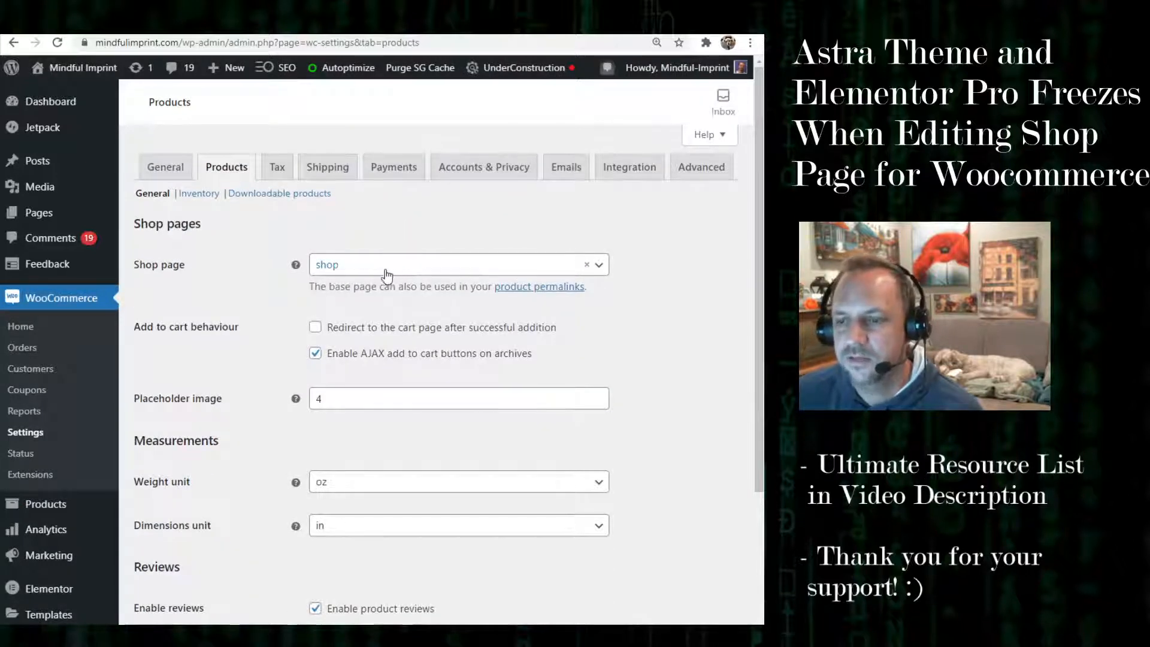
pyautogui.moveTo(391, 266)
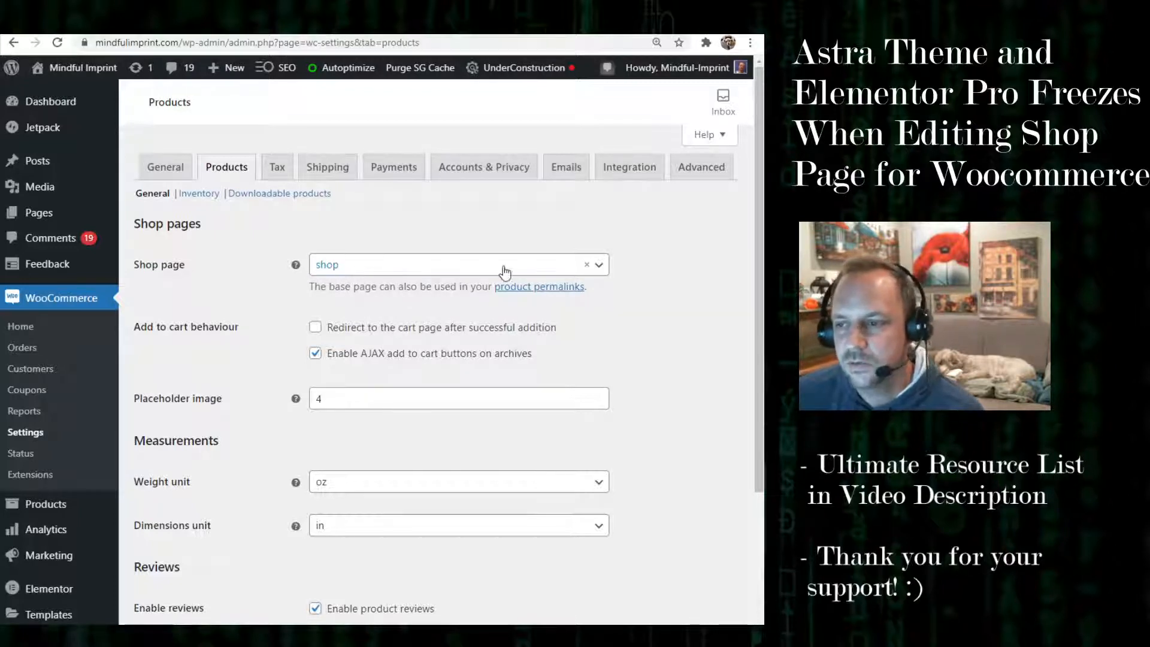
pyautogui.click(540, 287)
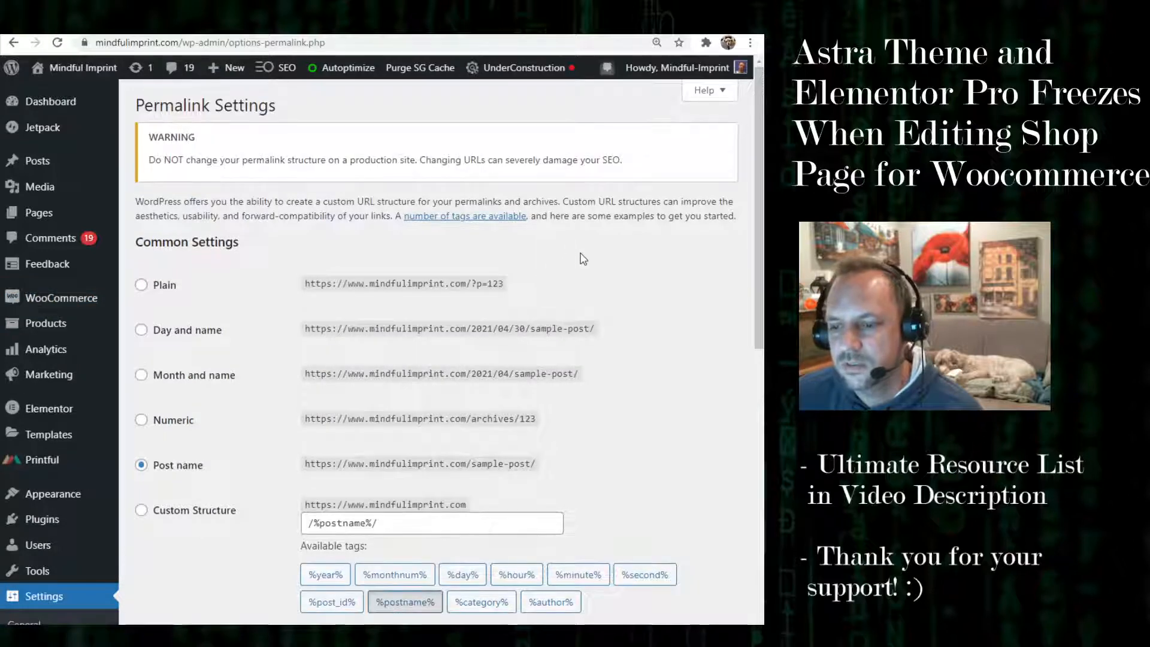
# Scroll through the Product permalinks base settings, then return to All Pages
pyautogui.scroll(-3)
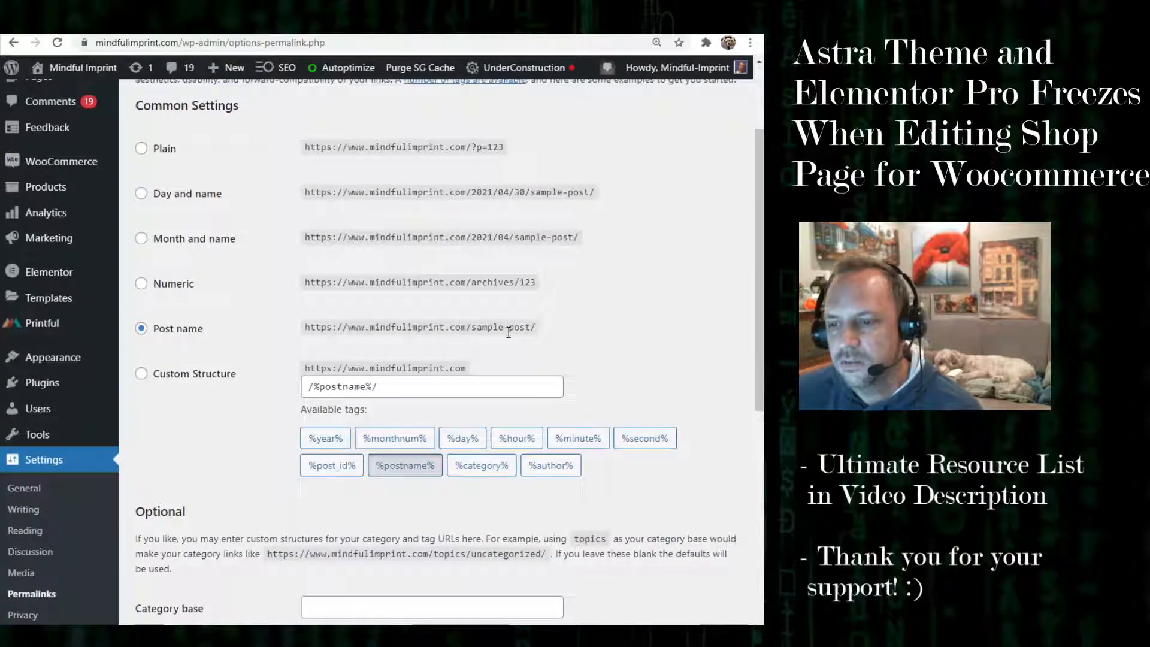
pyautogui.scroll(-3)
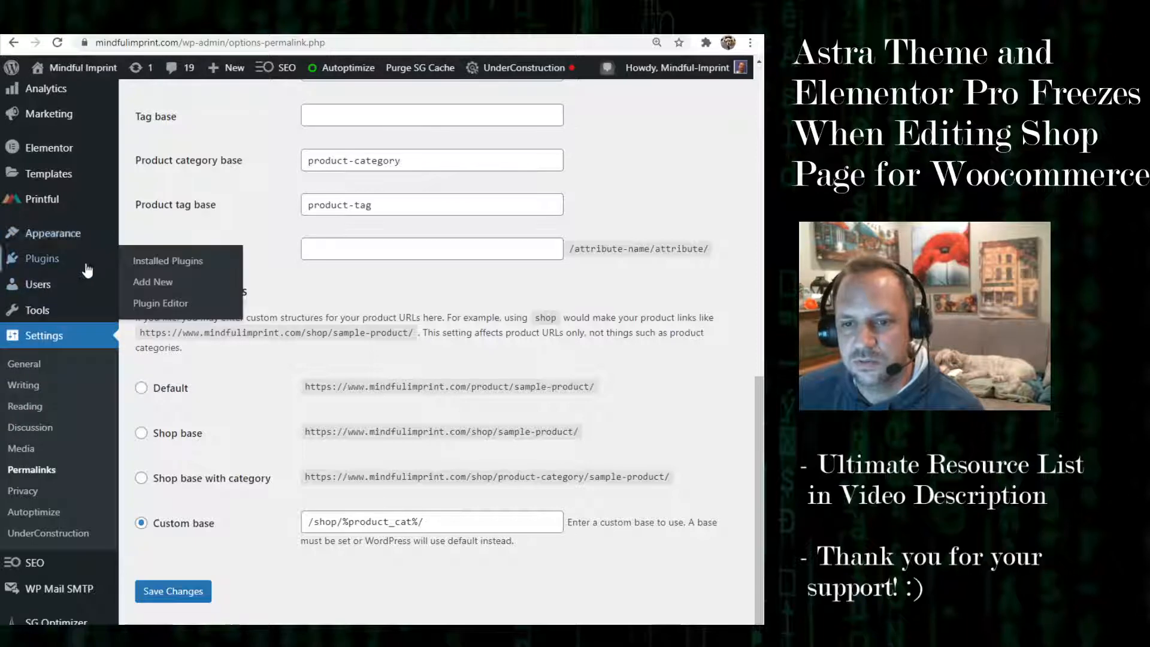
pyautogui.scroll(3)
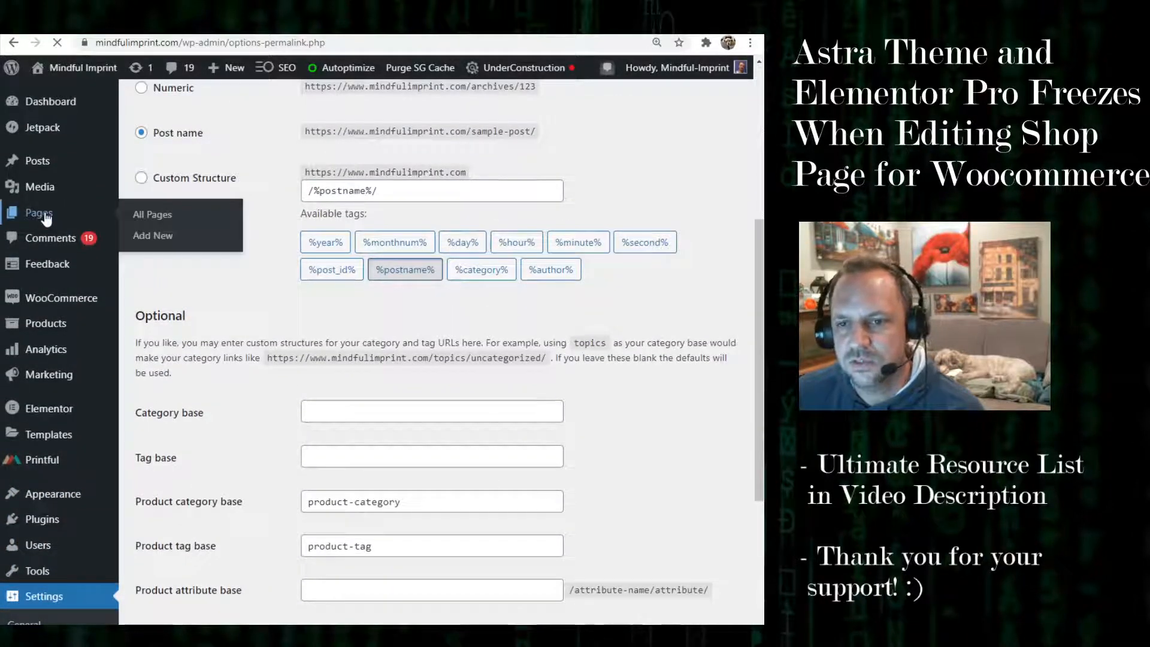
pyautogui.click(152, 215)
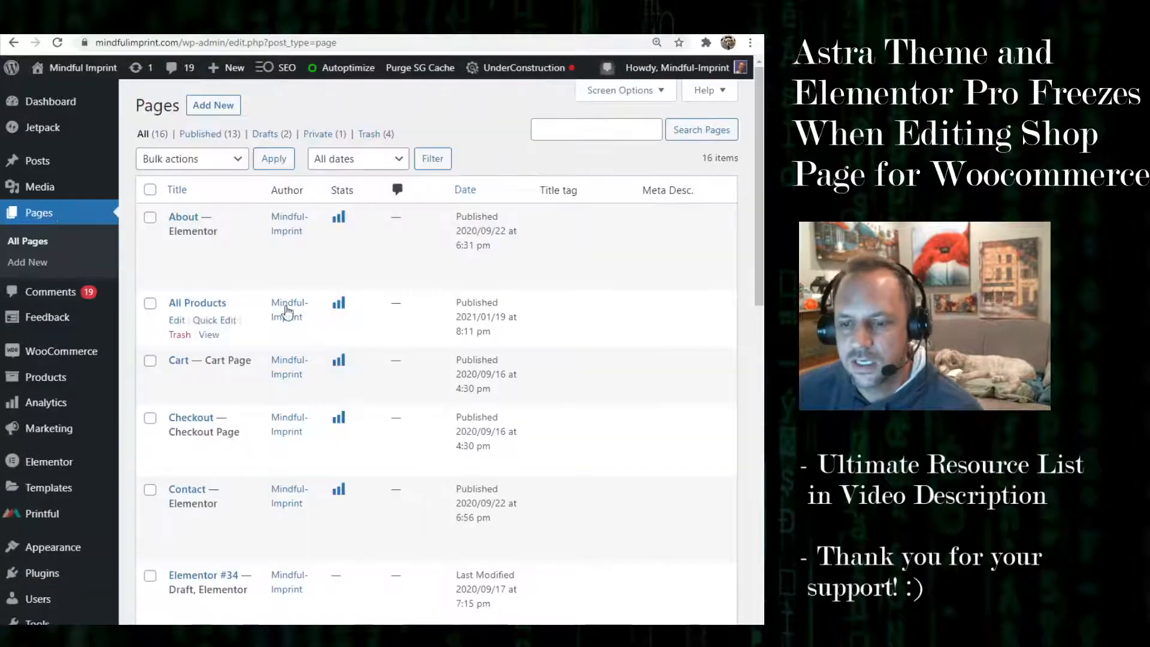
pyautogui.scroll(-3)
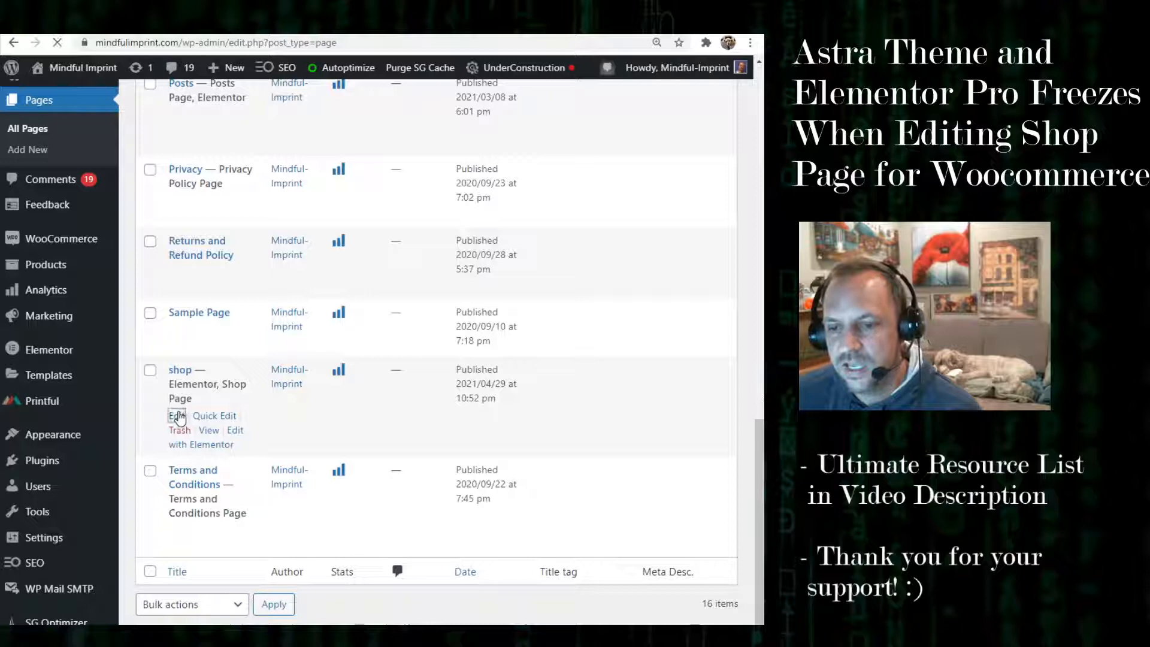
pyautogui.click(172, 416)
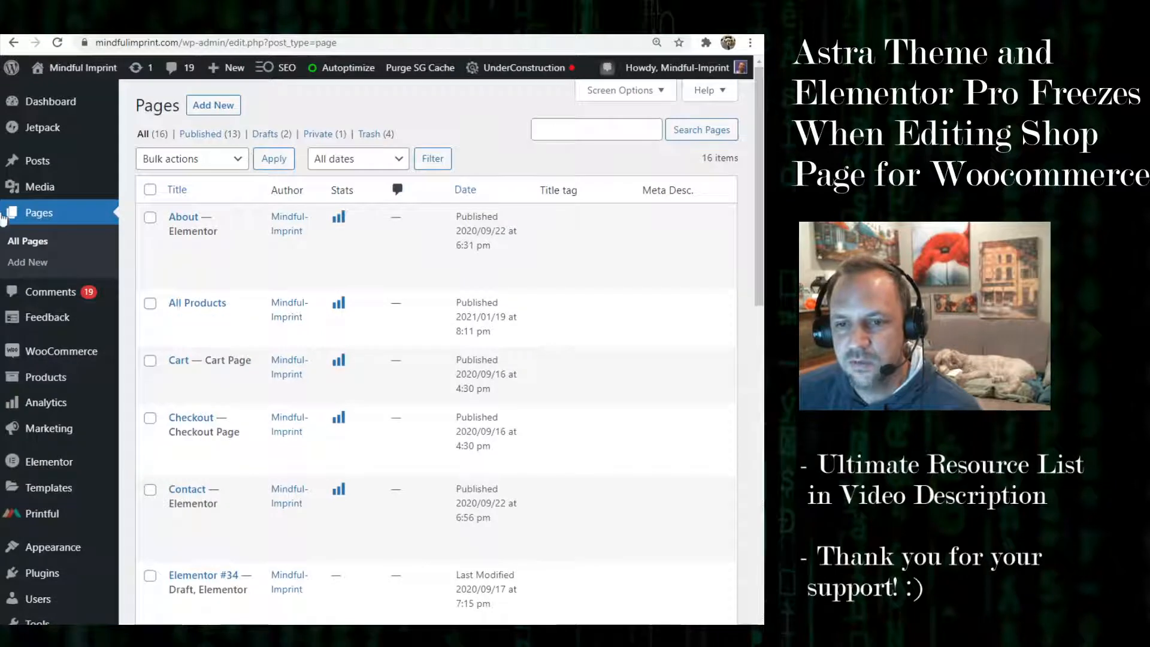
pyautogui.scroll(-3)
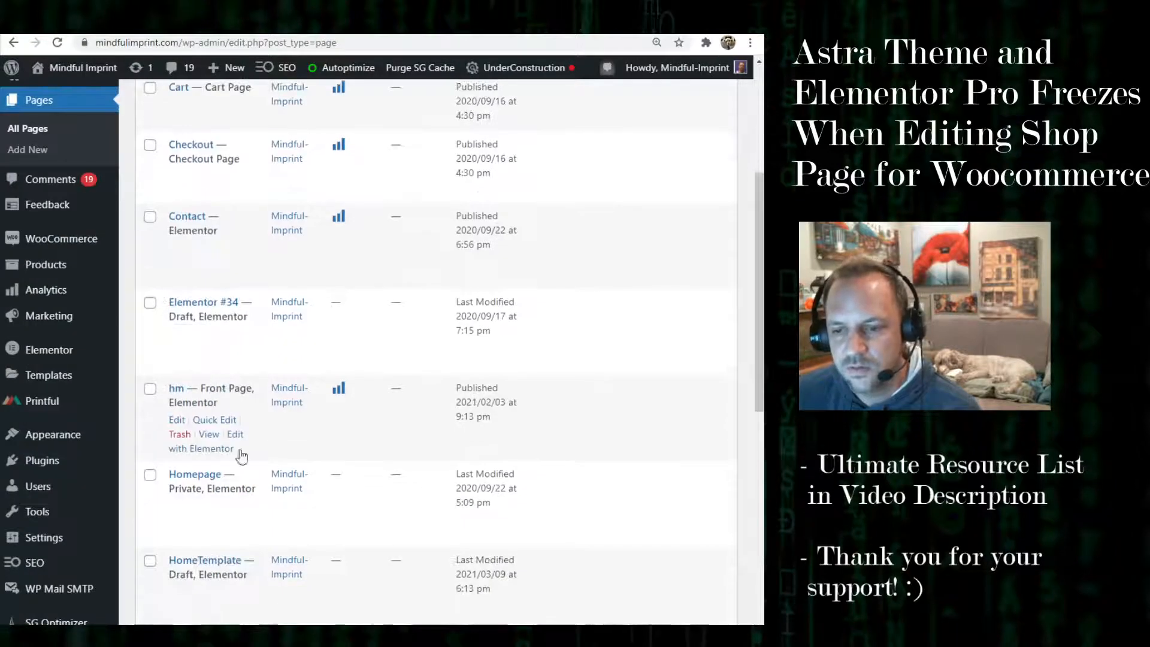
pyautogui.scroll(-3)
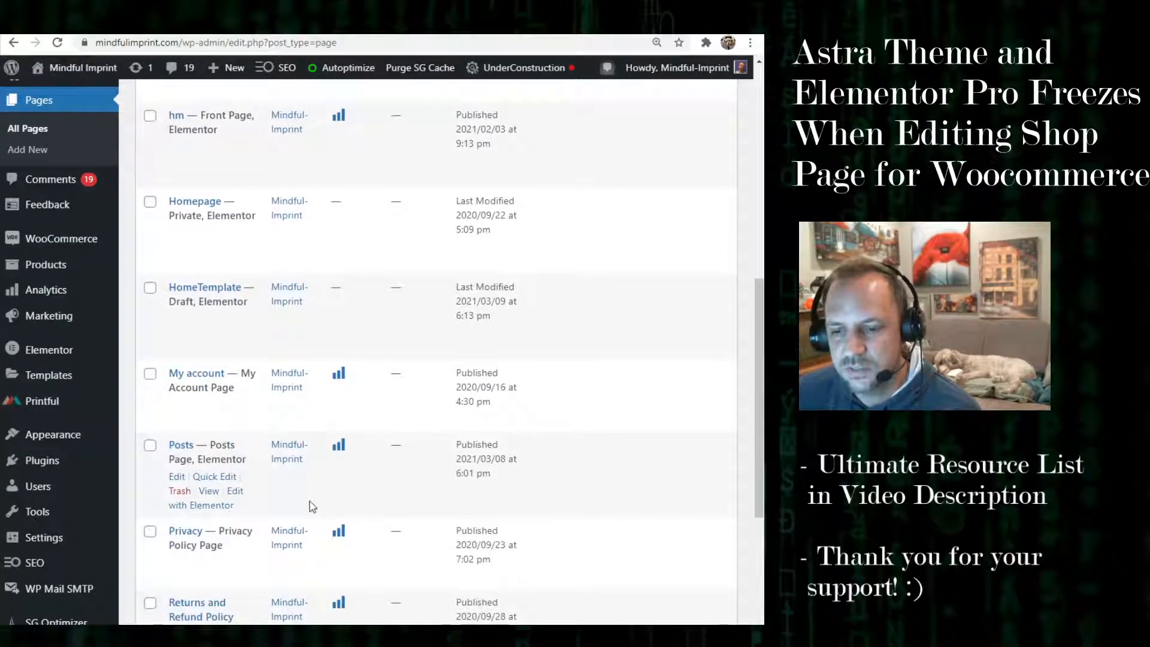
pyautogui.scroll(3)
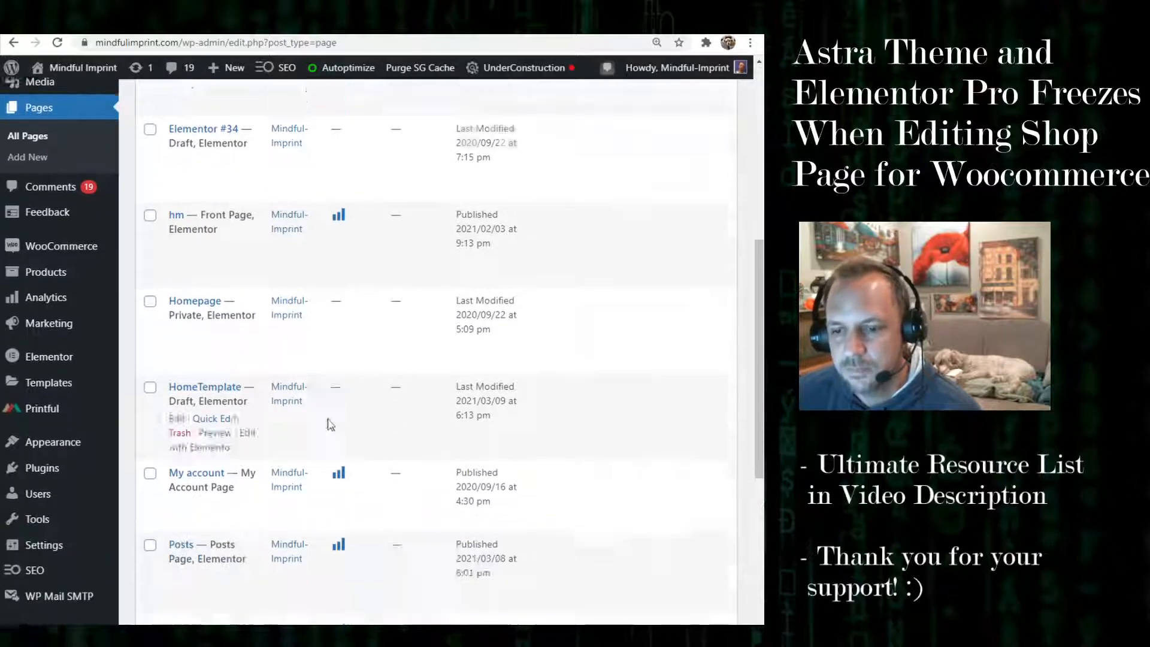
pyautogui.scroll(-3)
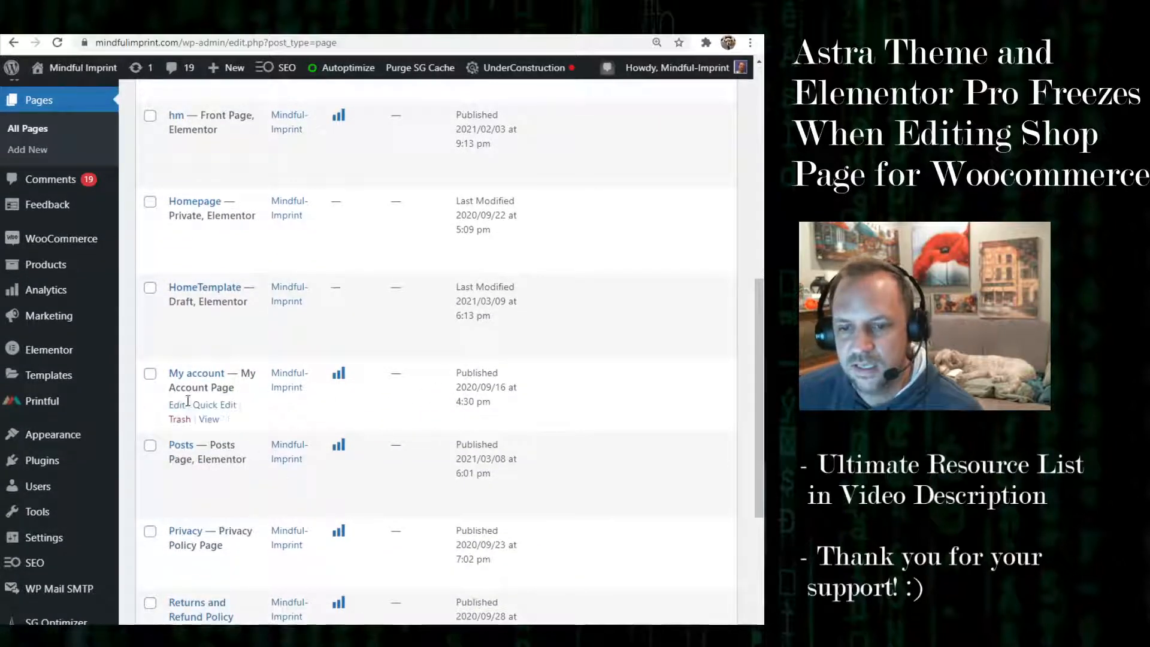
pyautogui.click(48, 374)
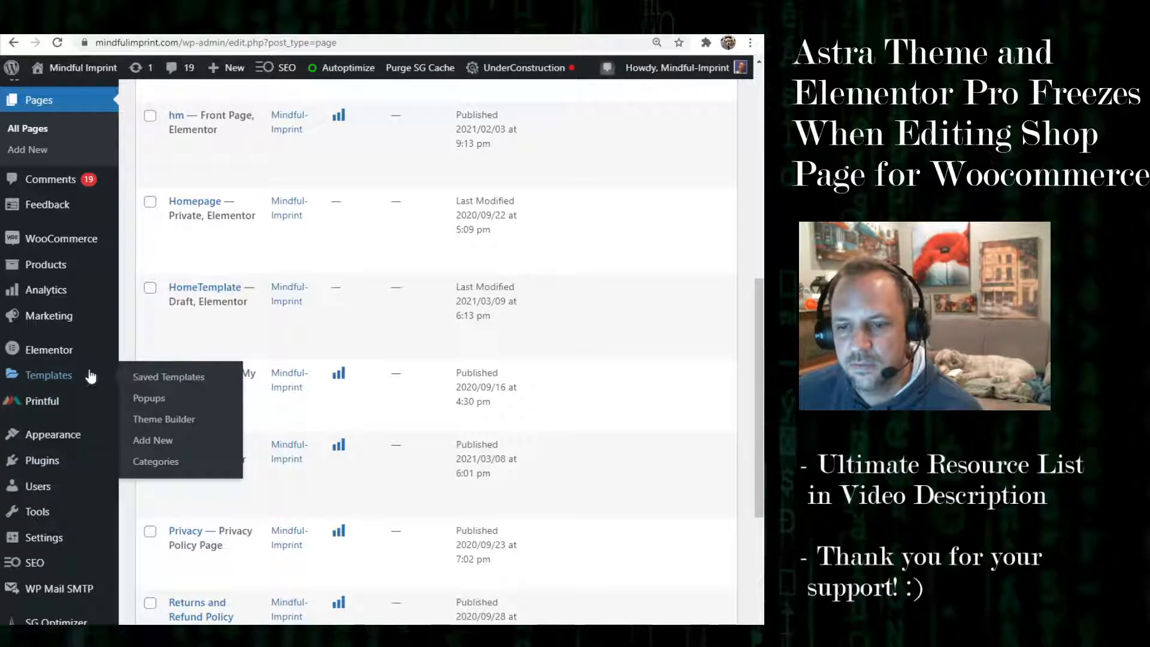
# From Theme Builder, edit Elementor Products Archive #2343 with Elementor
pyautogui.click(164, 420)
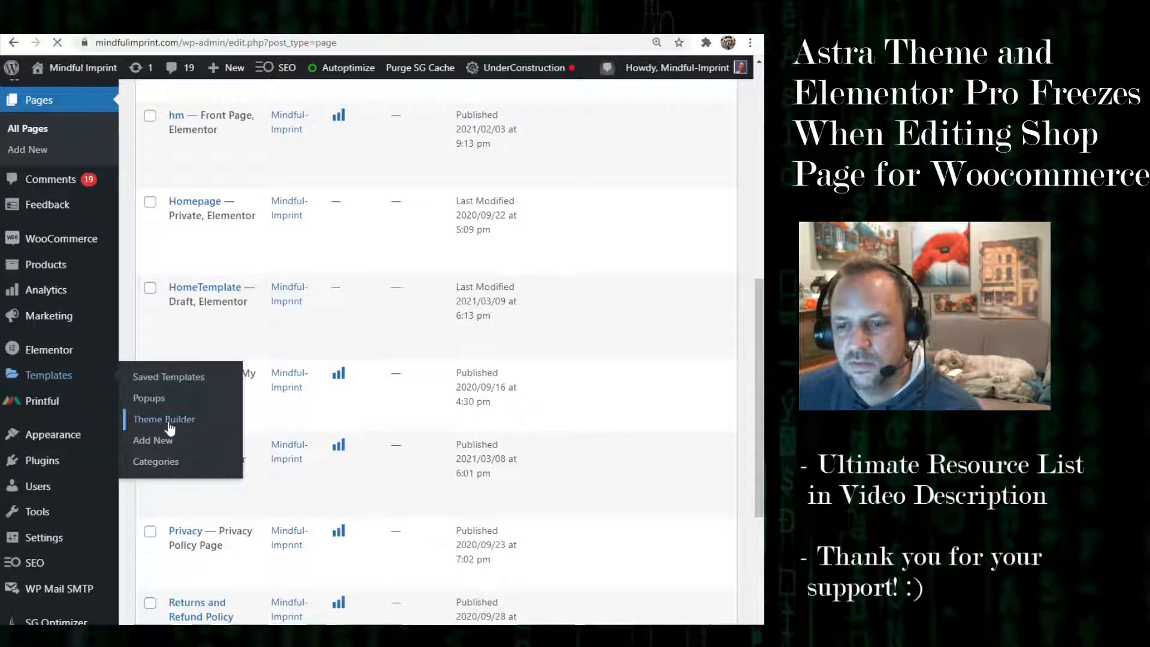
pyautogui.click(165, 420)
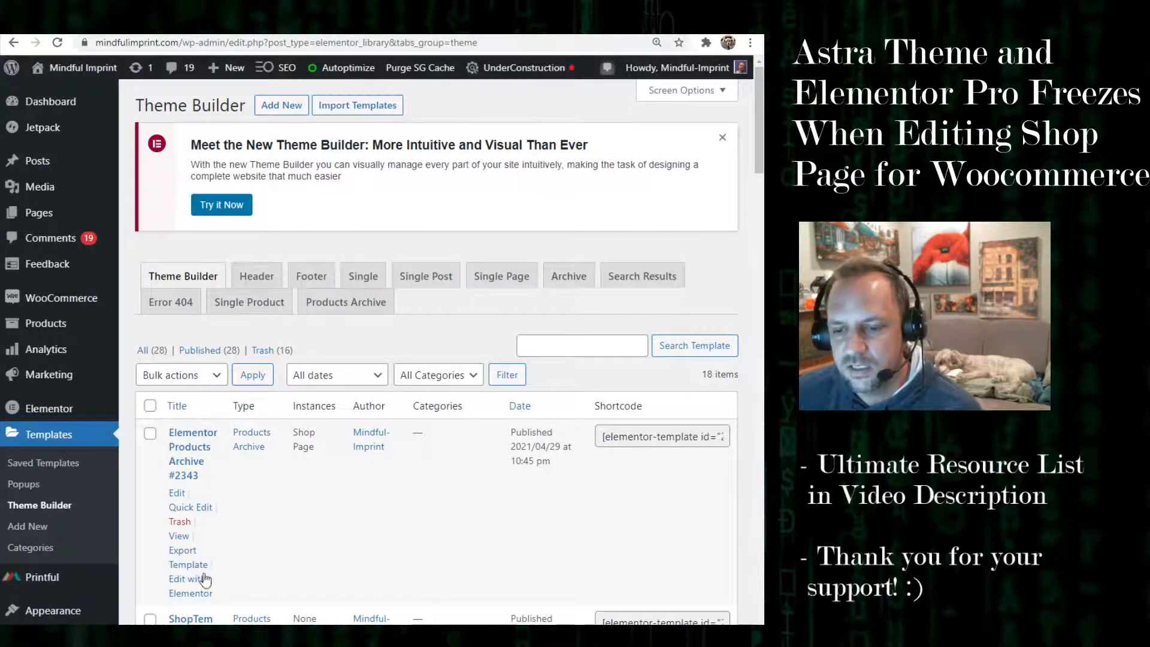
pyautogui.click(189, 585)
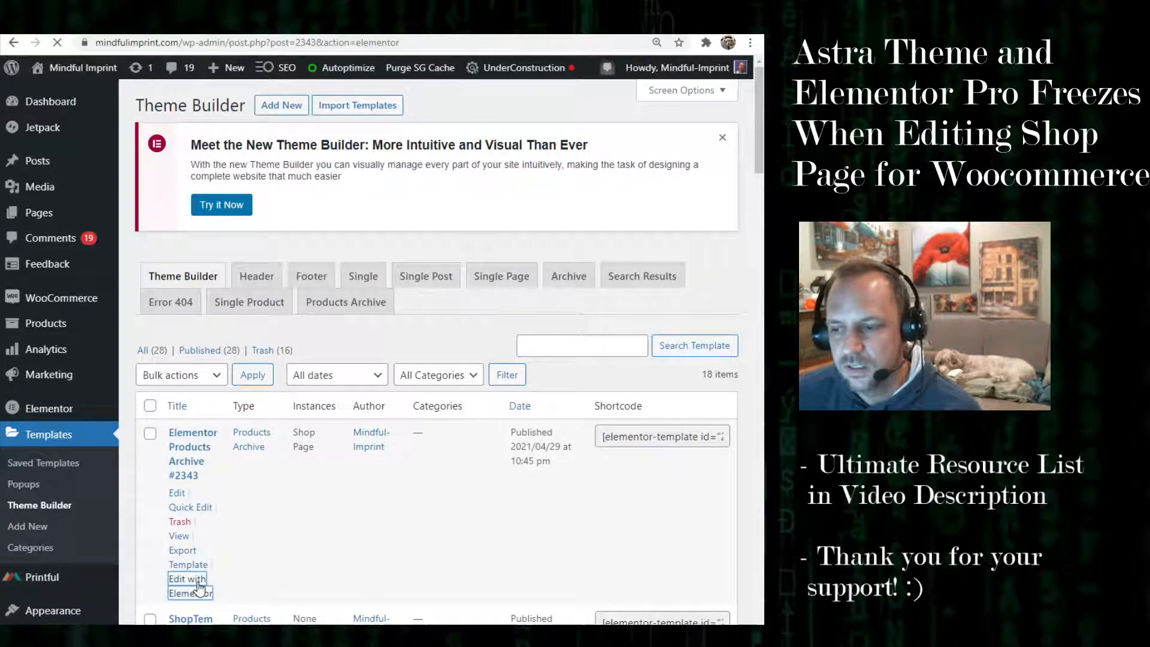
pyautogui.click(188, 586)
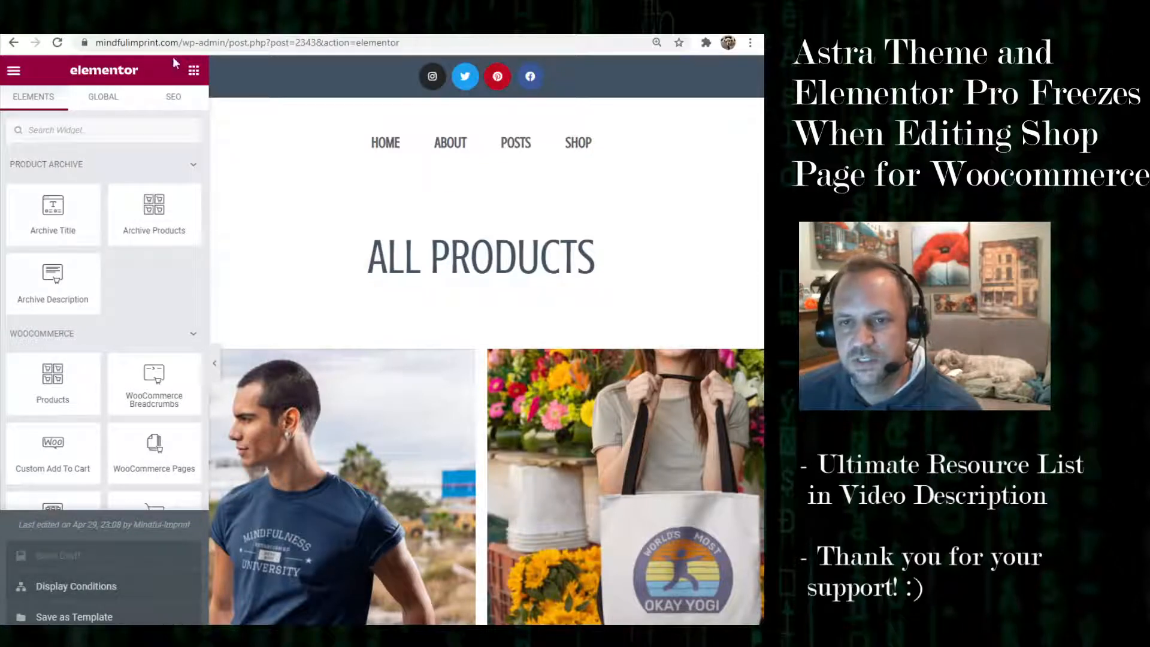
# Exit the editor to the dashboard and return to the Theme Builder list
pyautogui.click(13, 70)
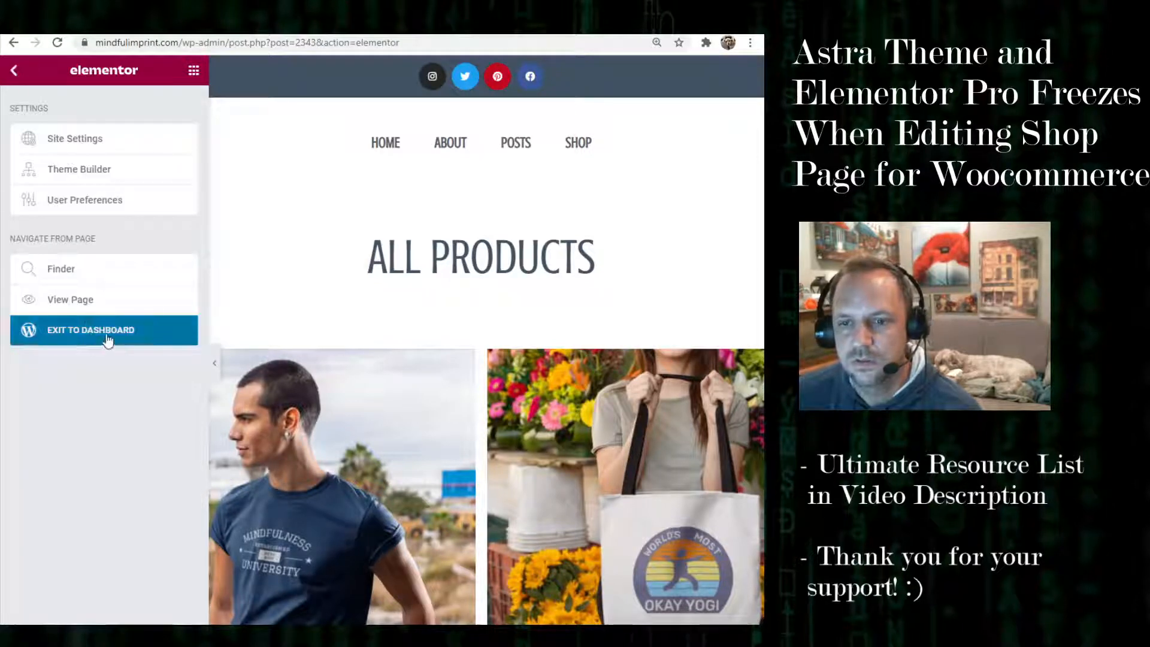
pyautogui.click(92, 330)
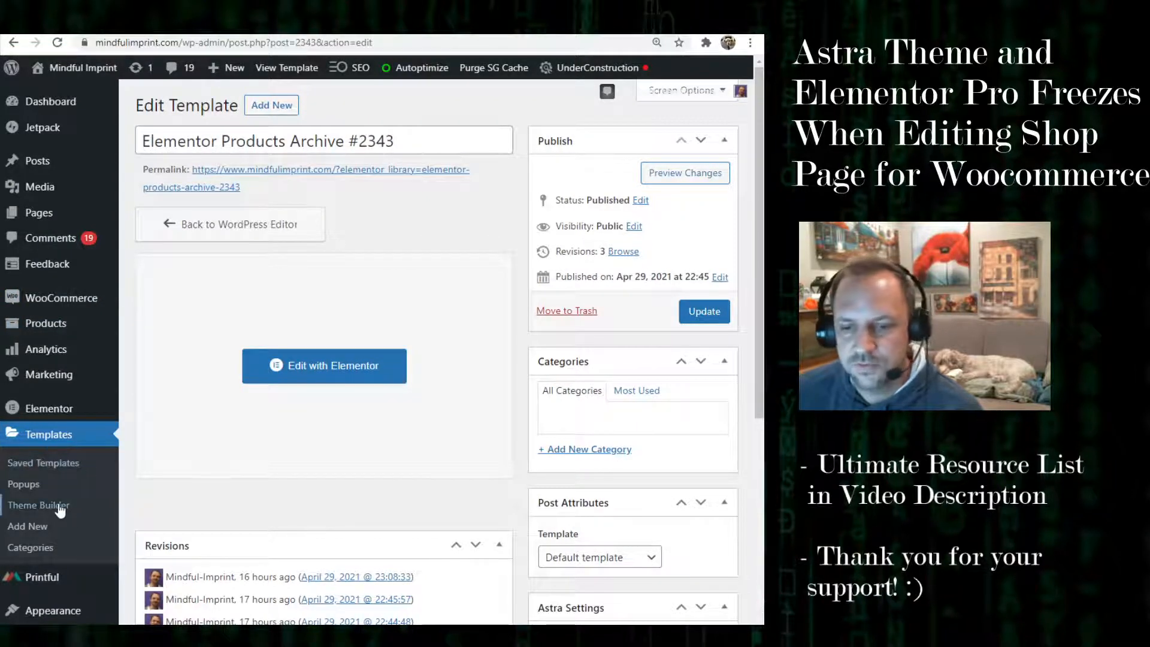
pyautogui.click(37, 505)
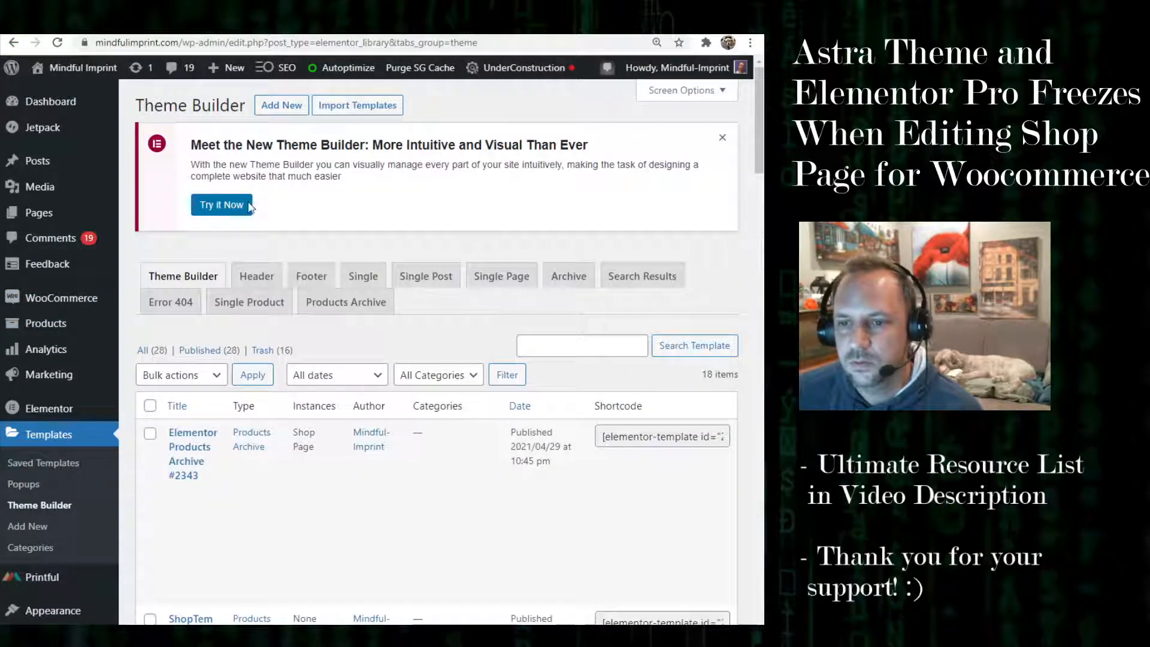
# Try the new visual Theme Builder and scroll Products Archive parts to the Shop Page template card
pyautogui.click(220, 205)
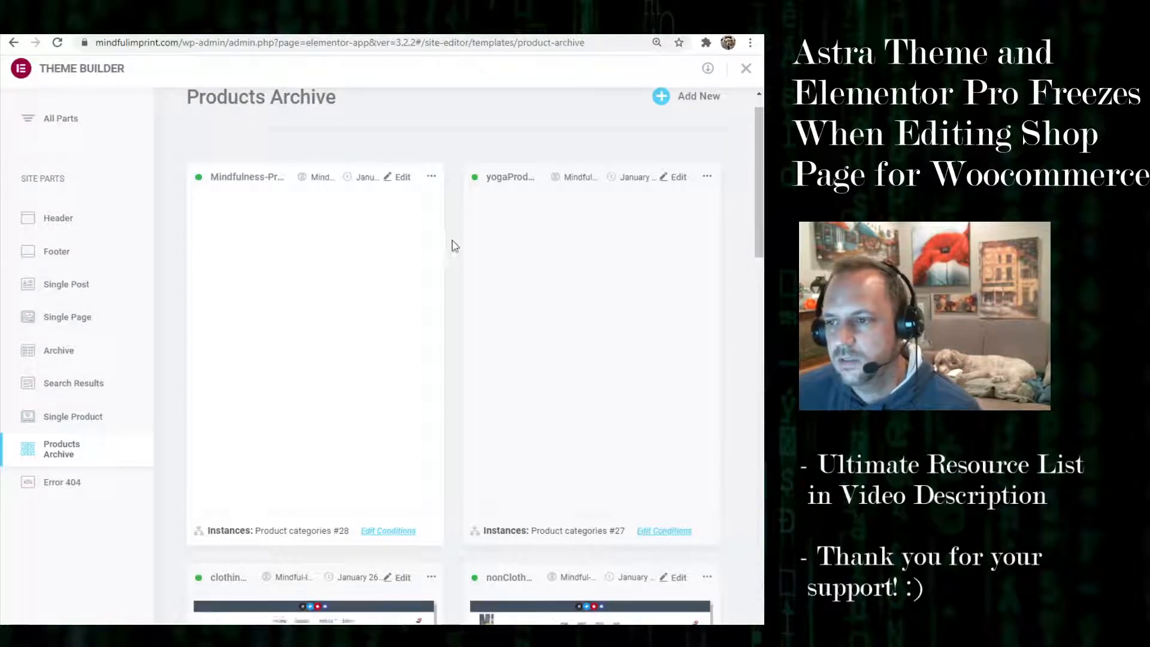
pyautogui.scroll(-3)
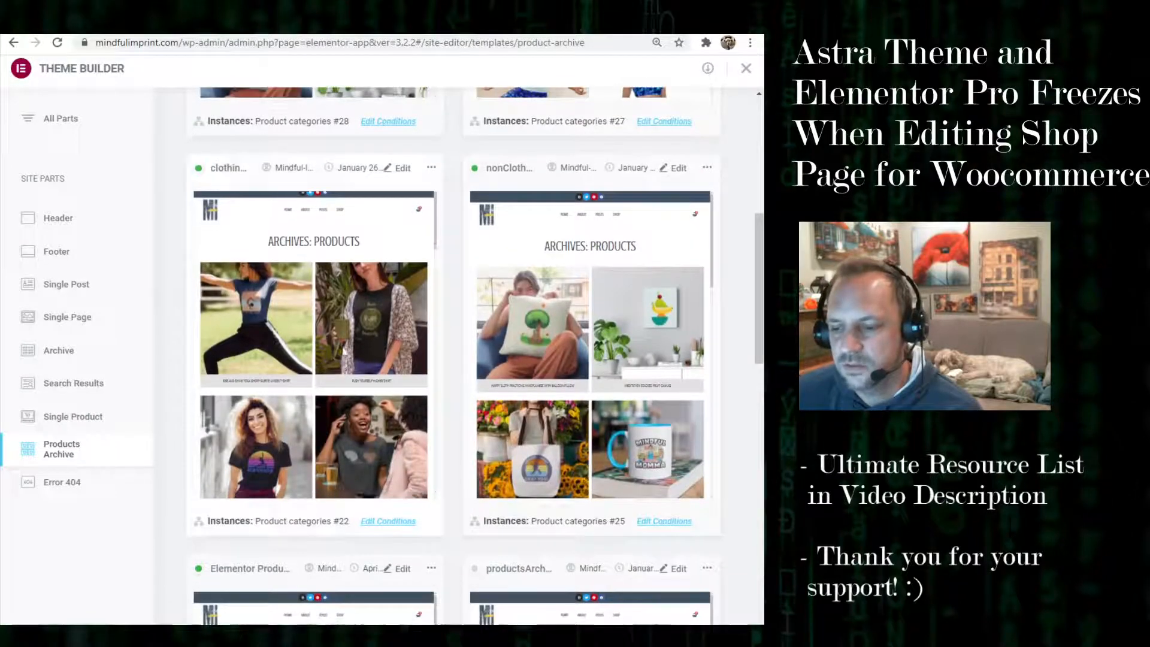
pyautogui.scroll(-3)
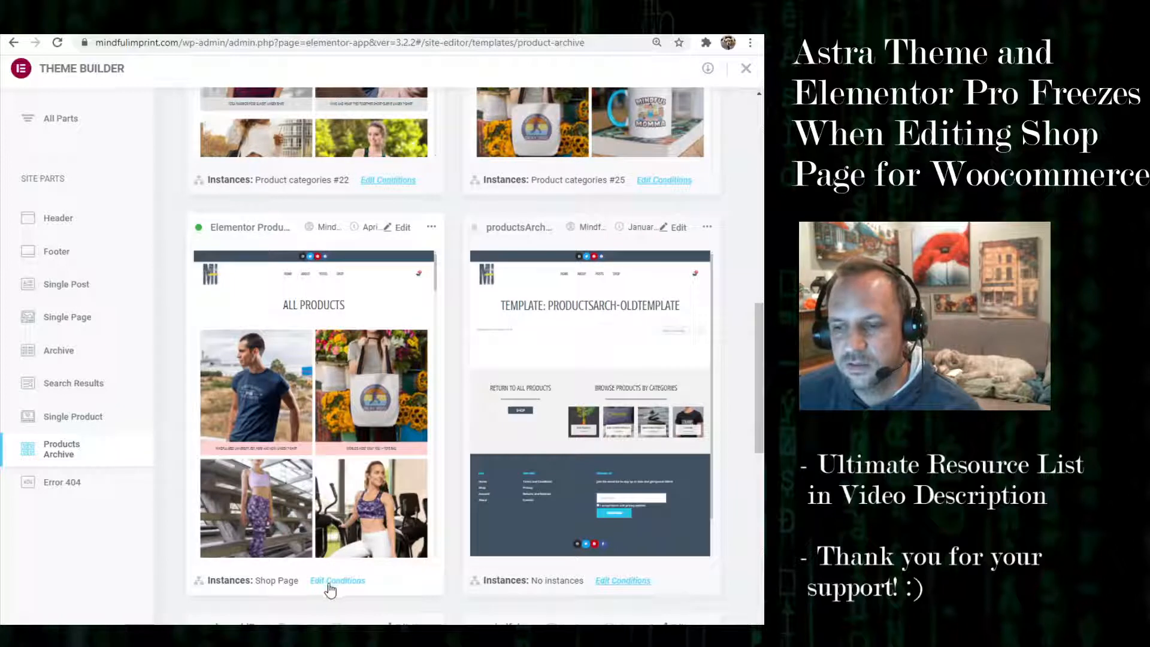
pyautogui.moveTo(170, 550)
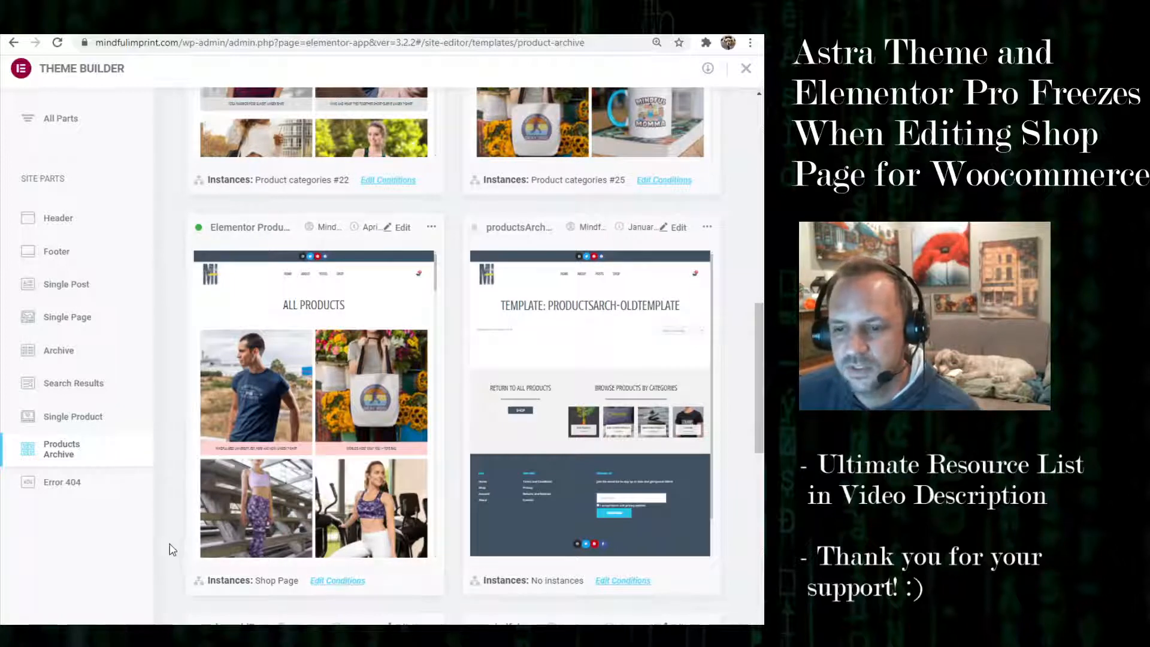
pyautogui.moveTo(277, 567)
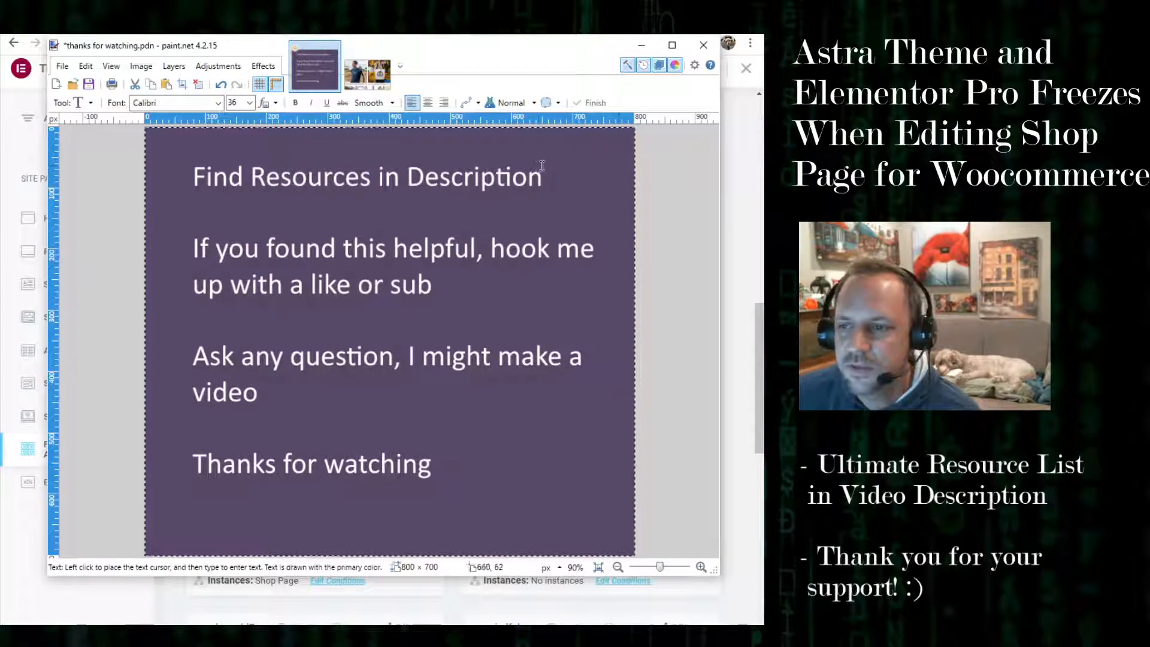
pyautogui.moveTo(600, 213)
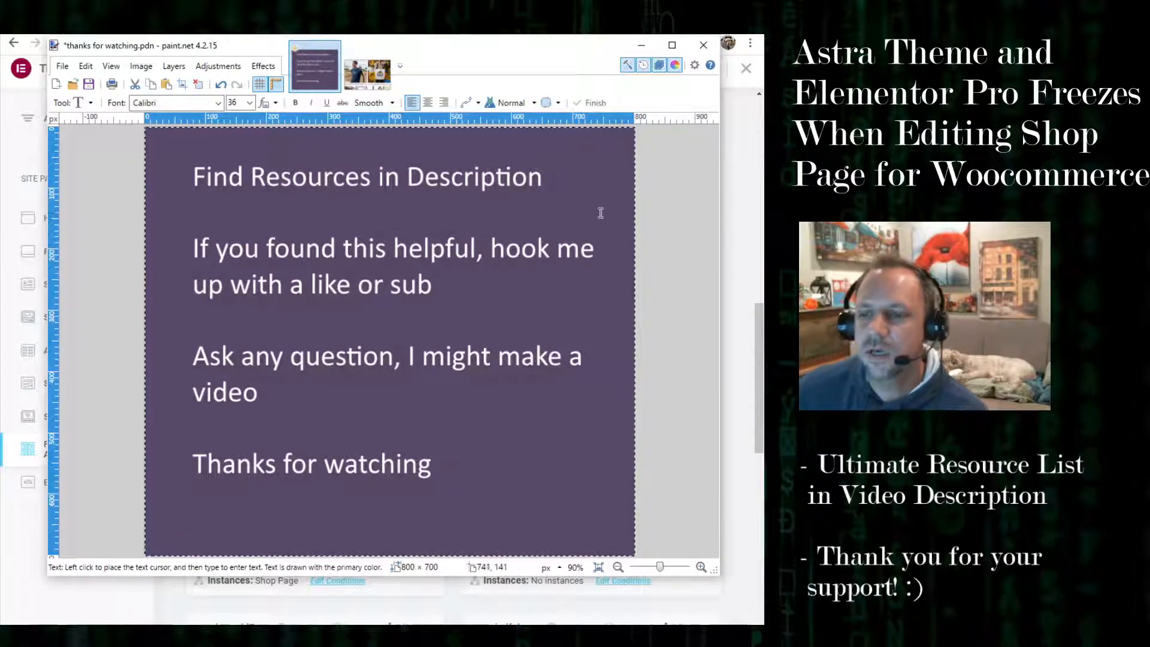
pyautogui.moveTo(380, 396)
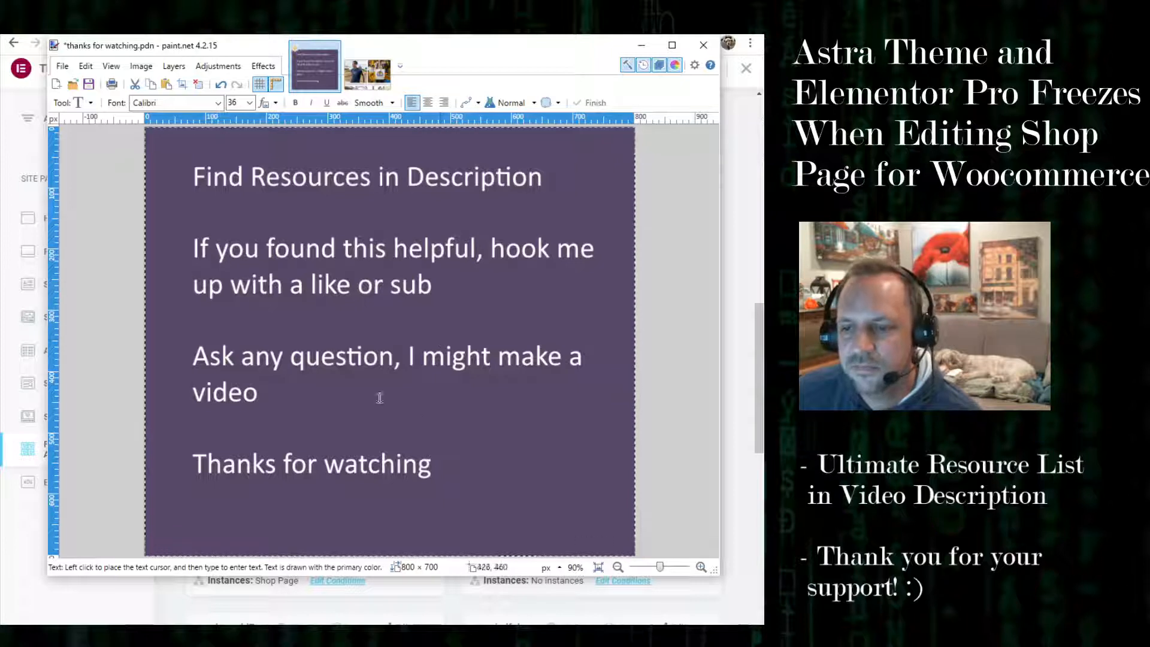